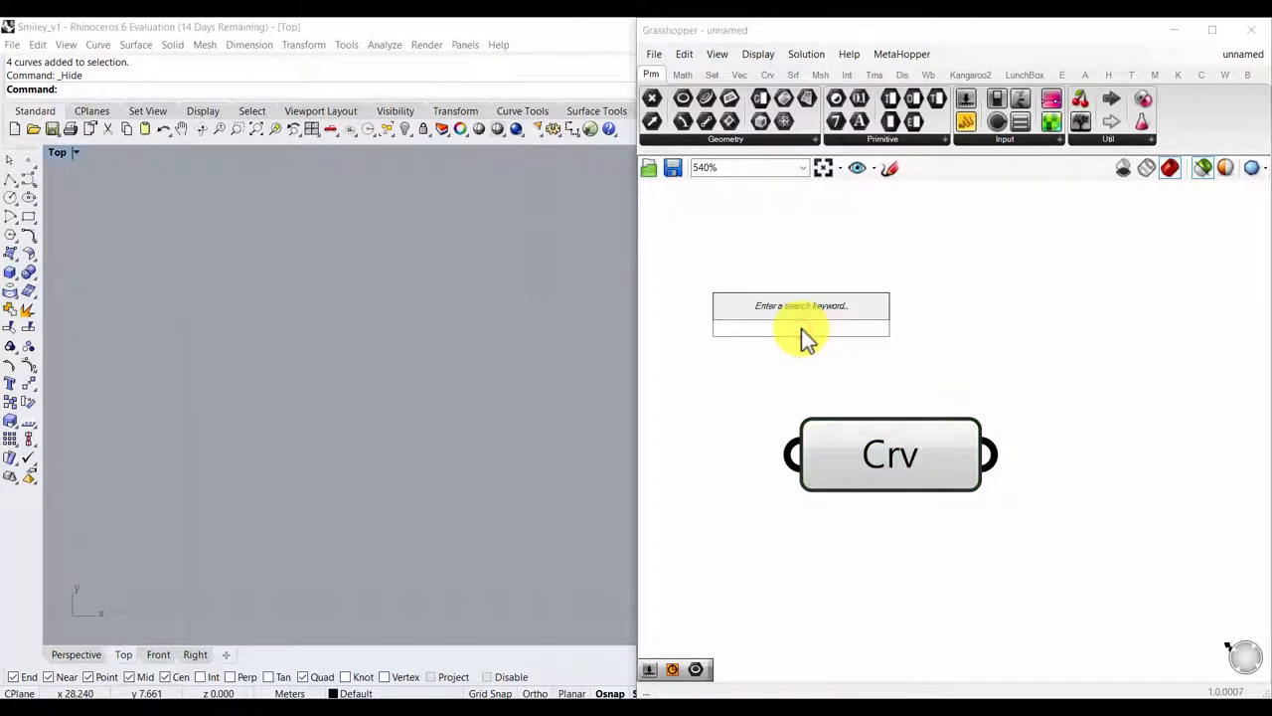
# Step: Add a scribble label reading '1) Select Mouth' above the Crv component
pyautogui.write('scrib')
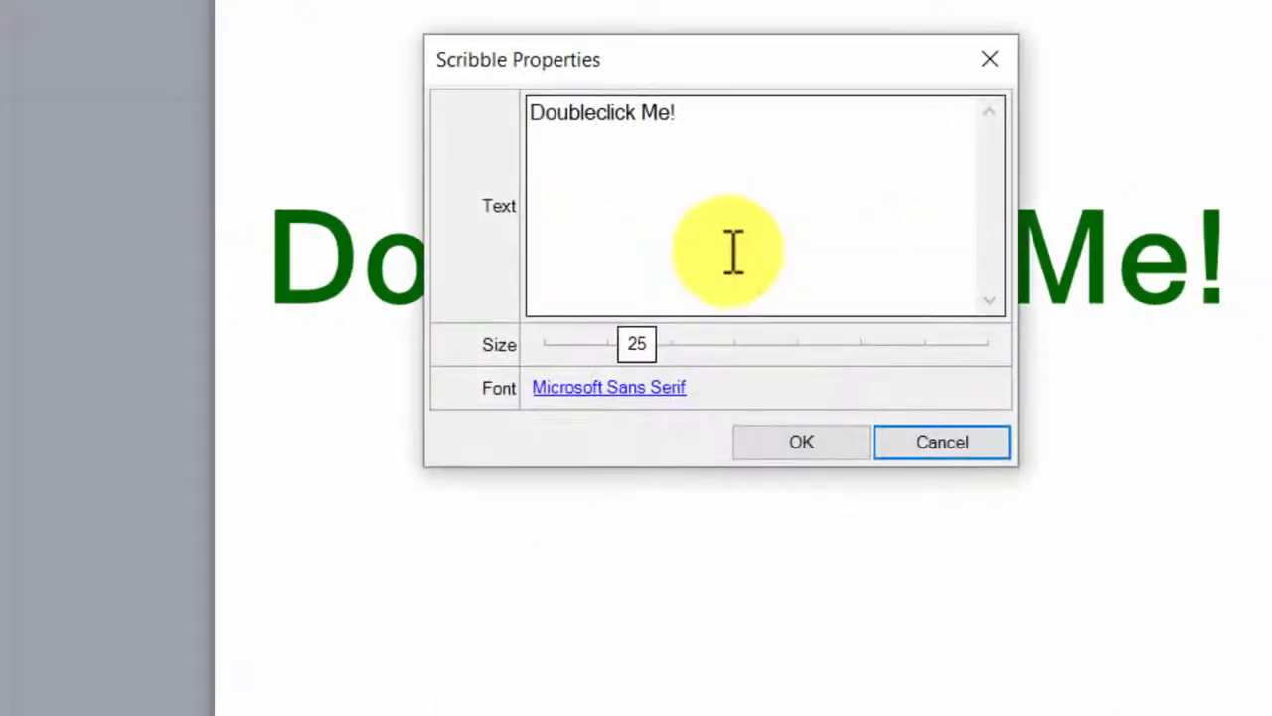
pyautogui.write('1)')
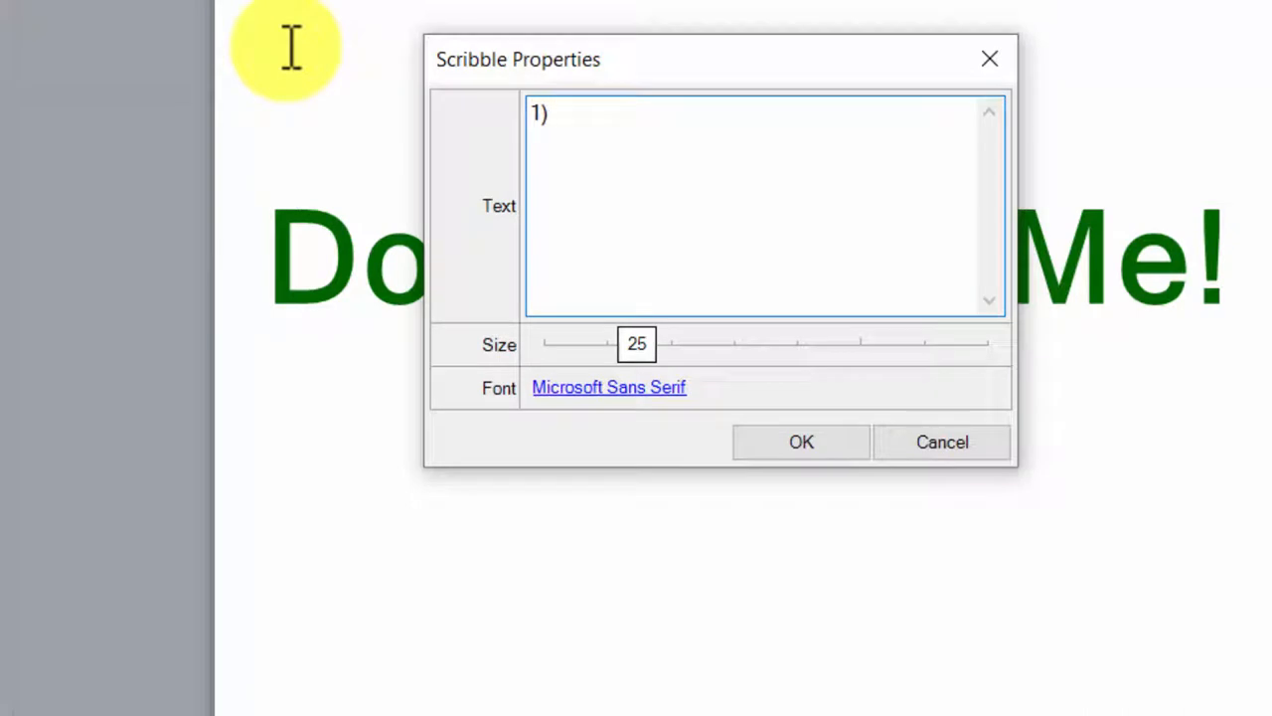
pyautogui.write('Select Mouth')
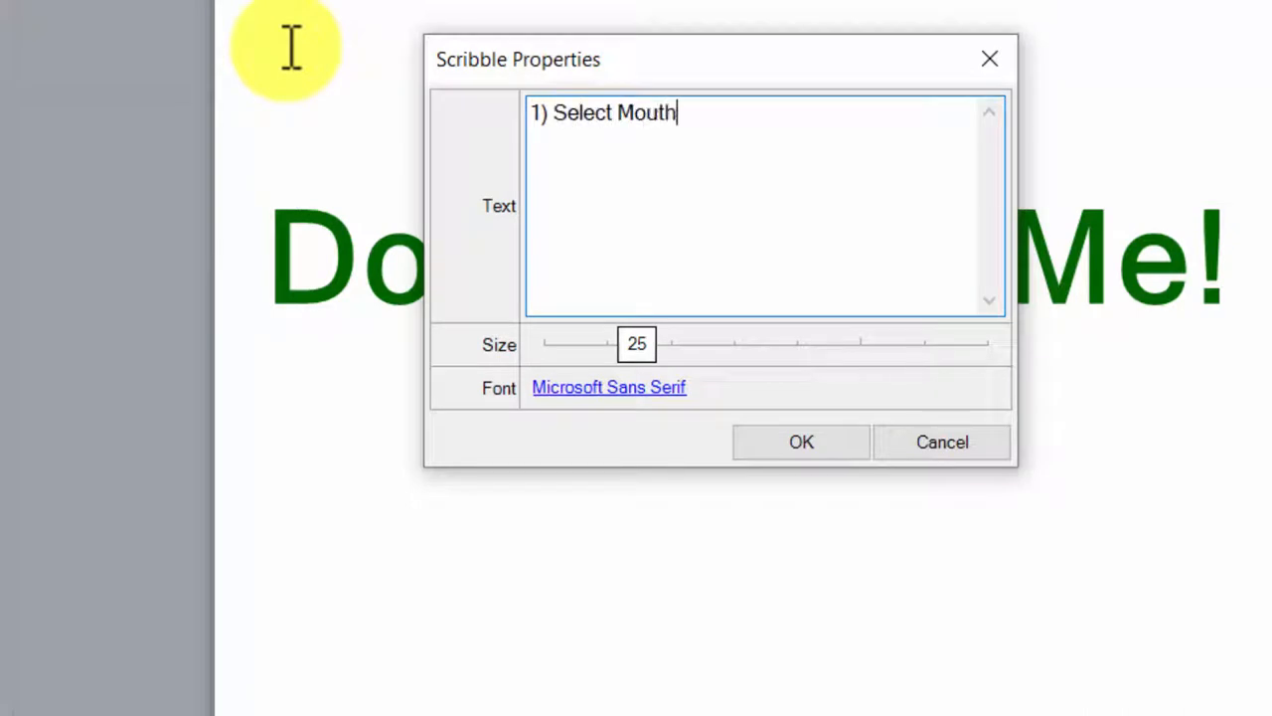
pyautogui.click(802, 441)
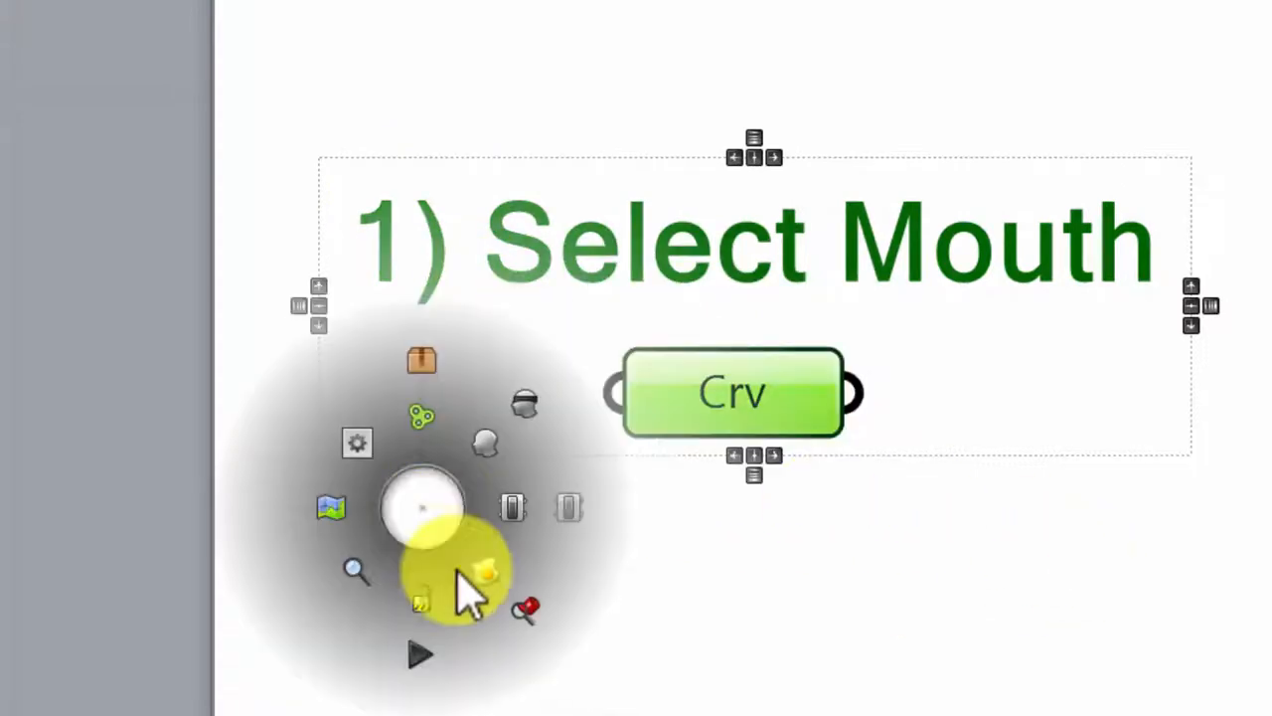
pyautogui.moveTo(447, 457)
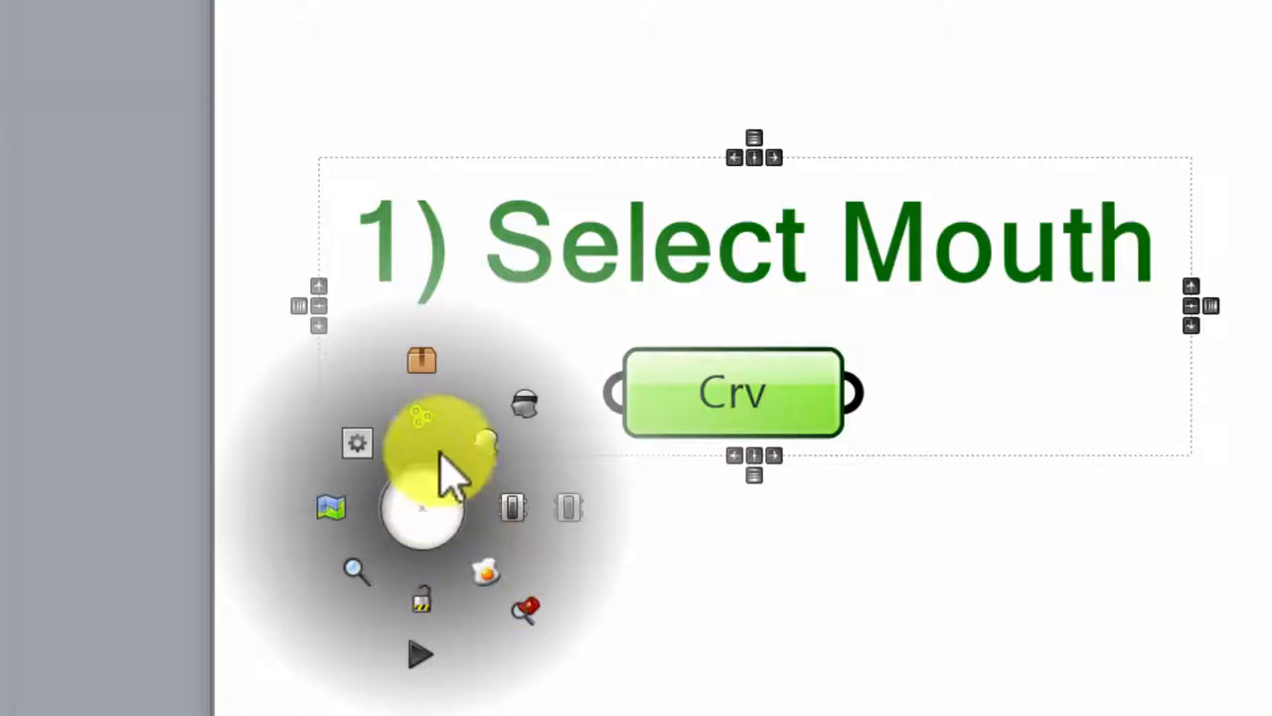
# Step: Group the '1) Select Mouth' label with the Crv component and reach the group's colour options
pyautogui.click(422, 441)
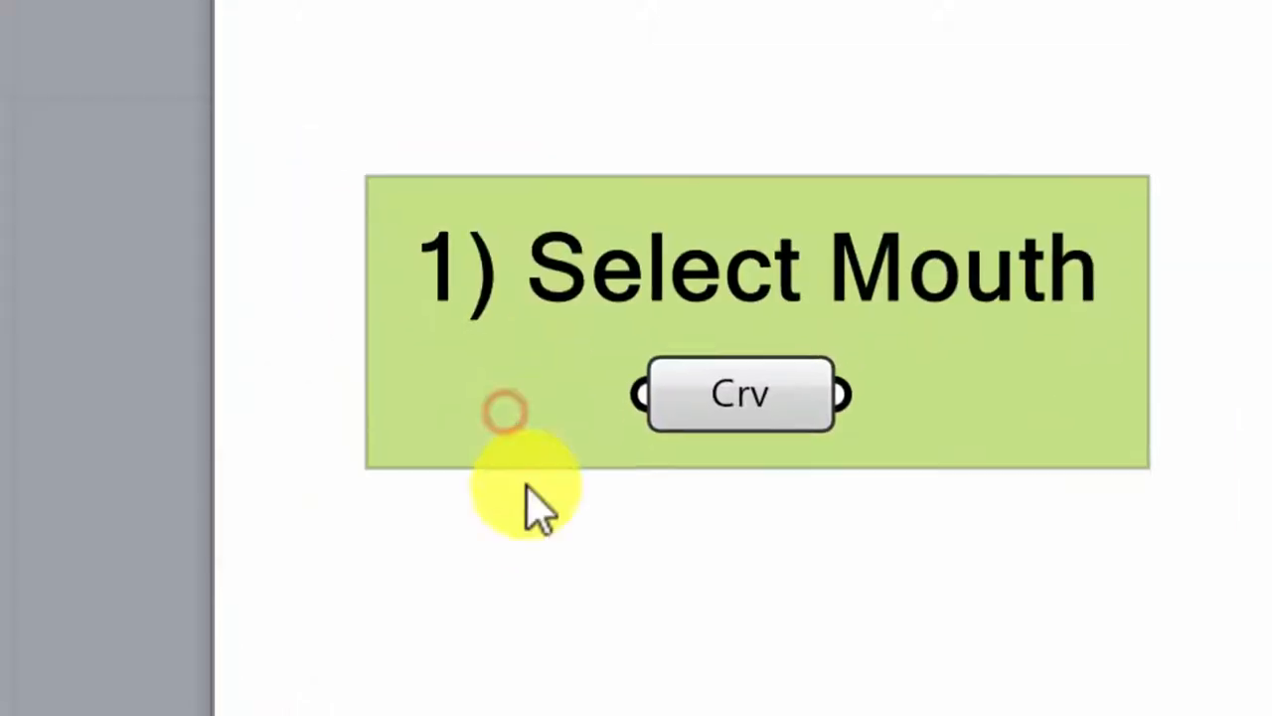
pyautogui.rightClick(516, 478)
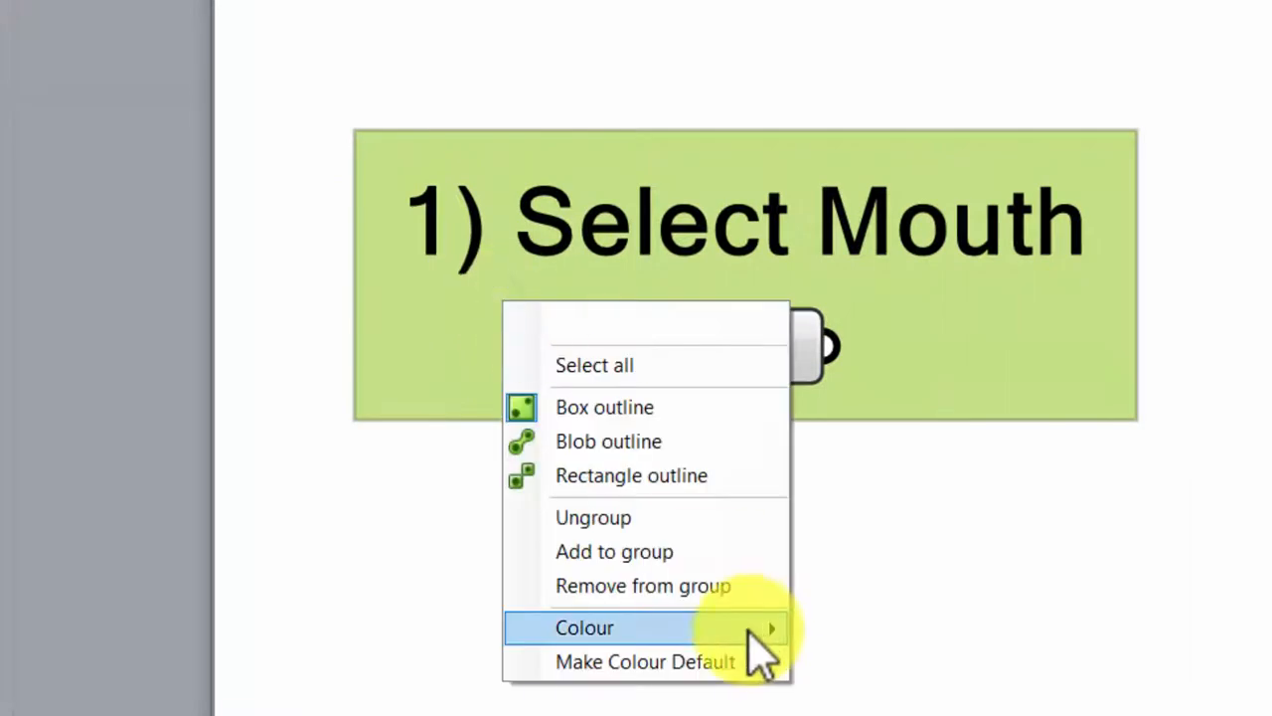
pyautogui.click(584, 628)
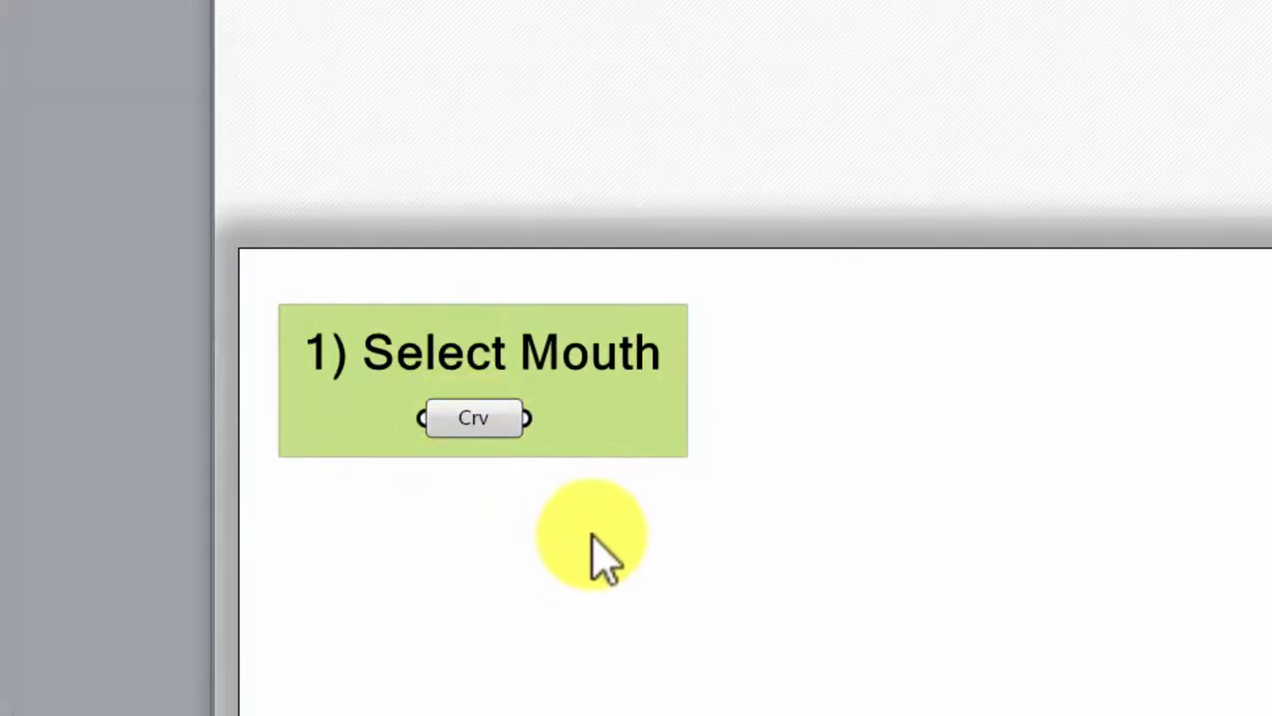
pyautogui.moveTo(597, 537)
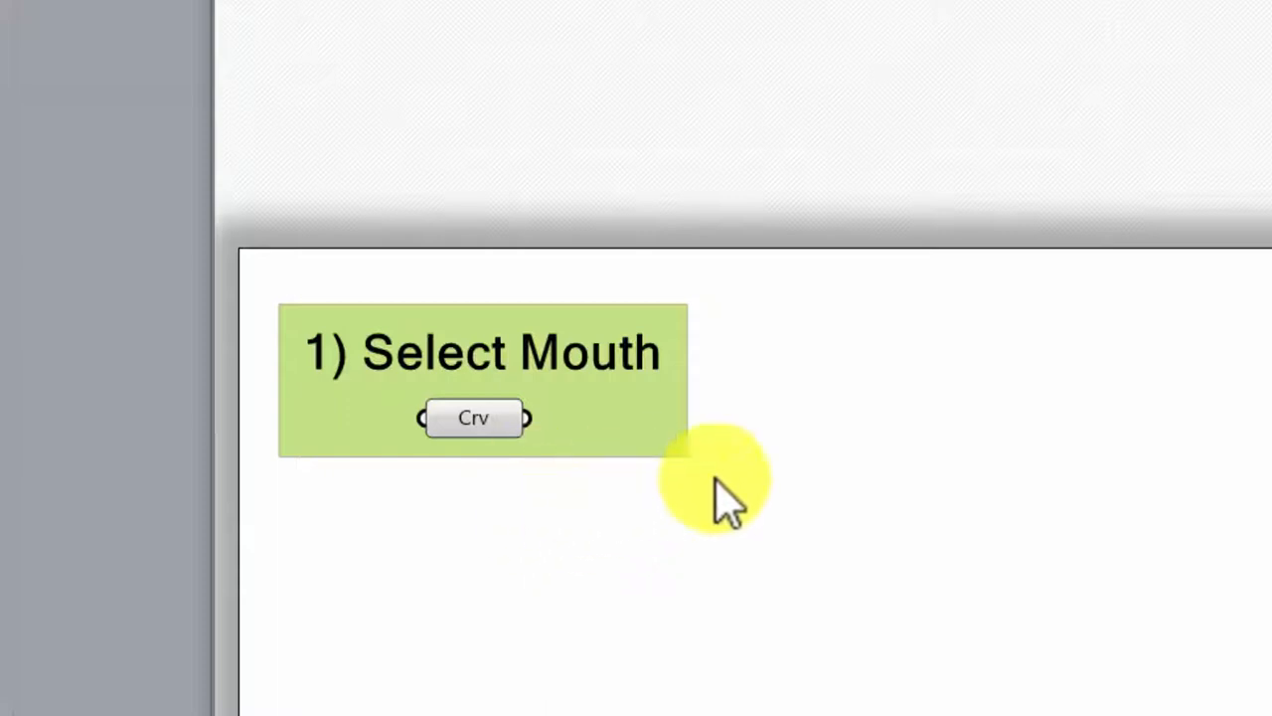
pyautogui.moveTo(507, 298)
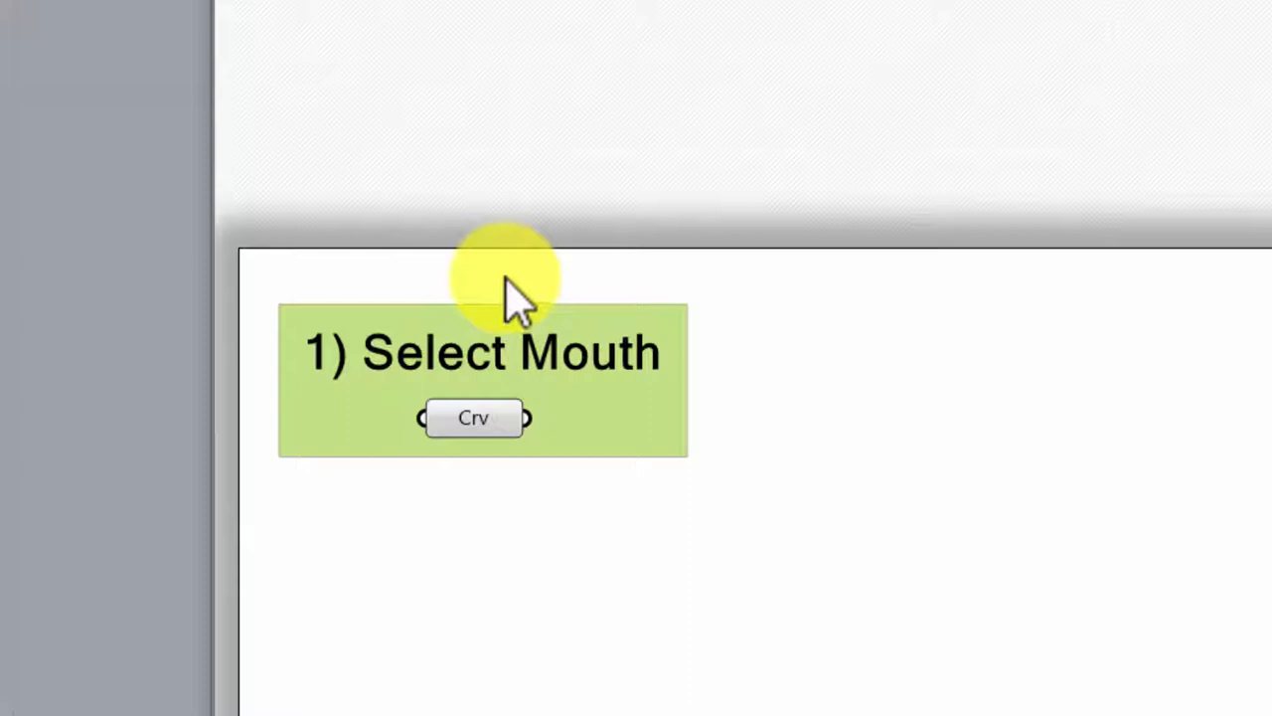
pyautogui.moveTo(513, 243)
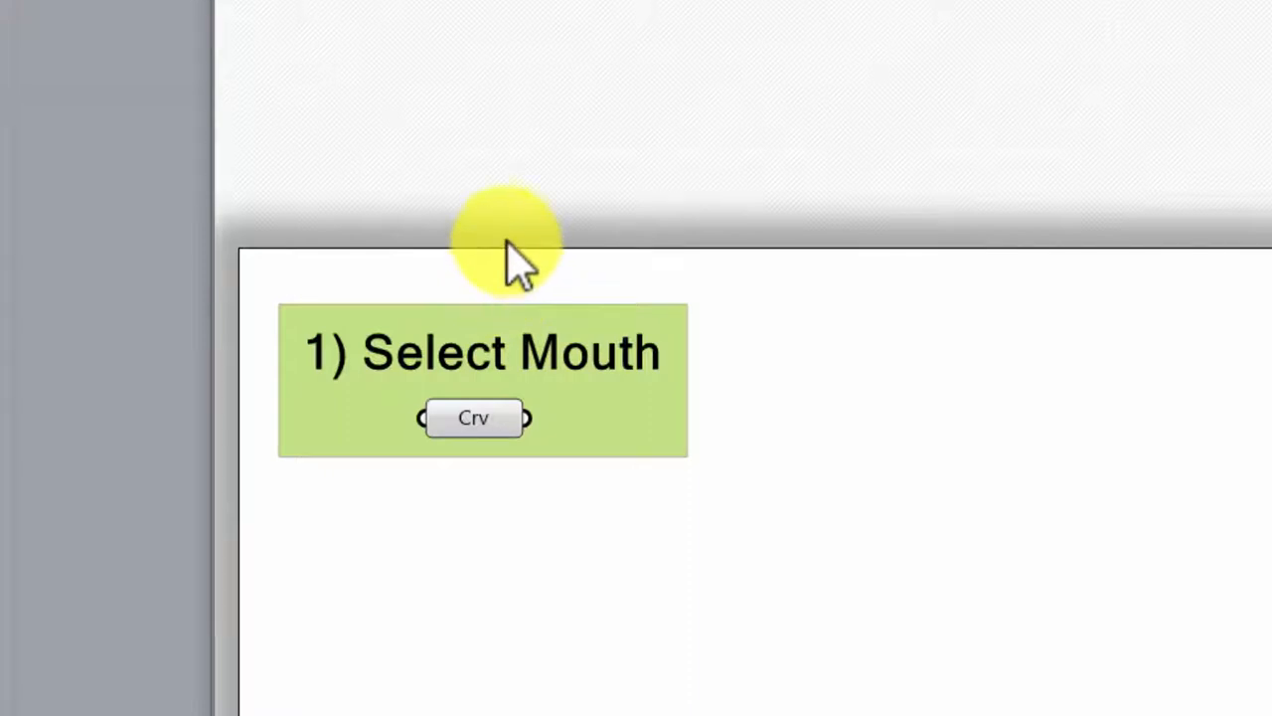
pyautogui.moveTo(760, 483)
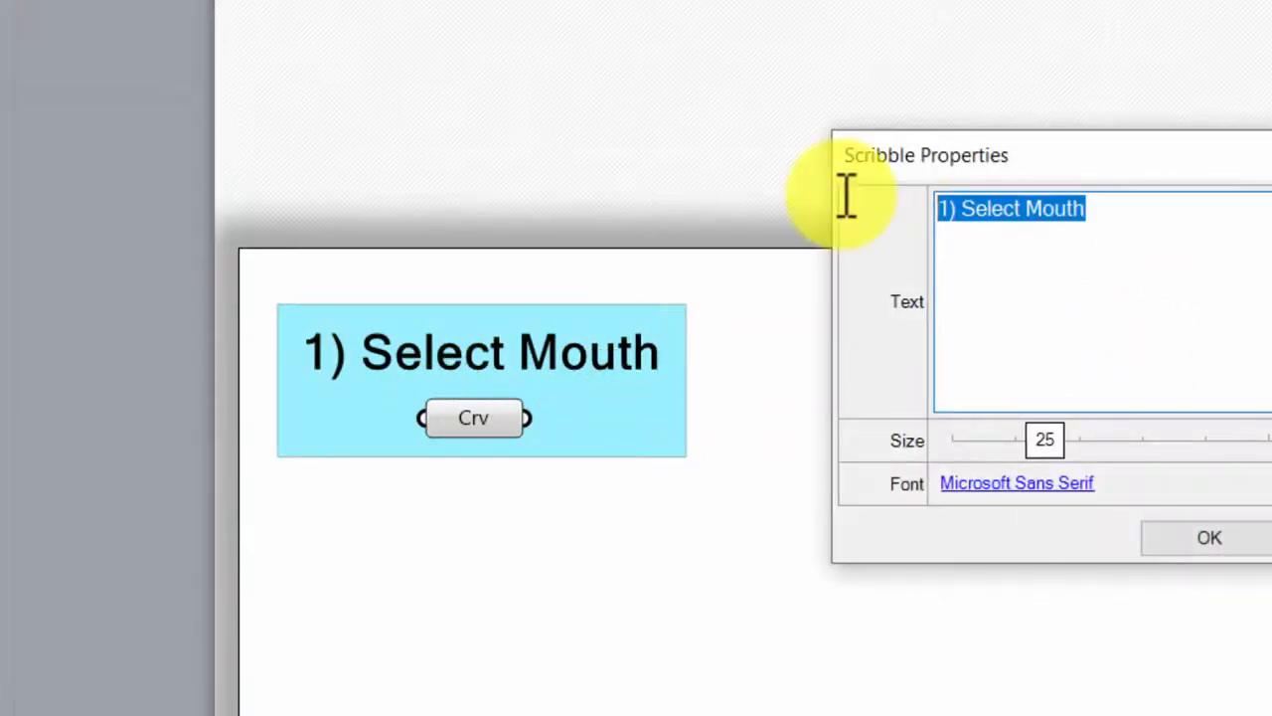
# Step: Label a copied scribble '2) Rotate The Mouth' beside the light-blue first group
pyautogui.write('2) Rotate Th')
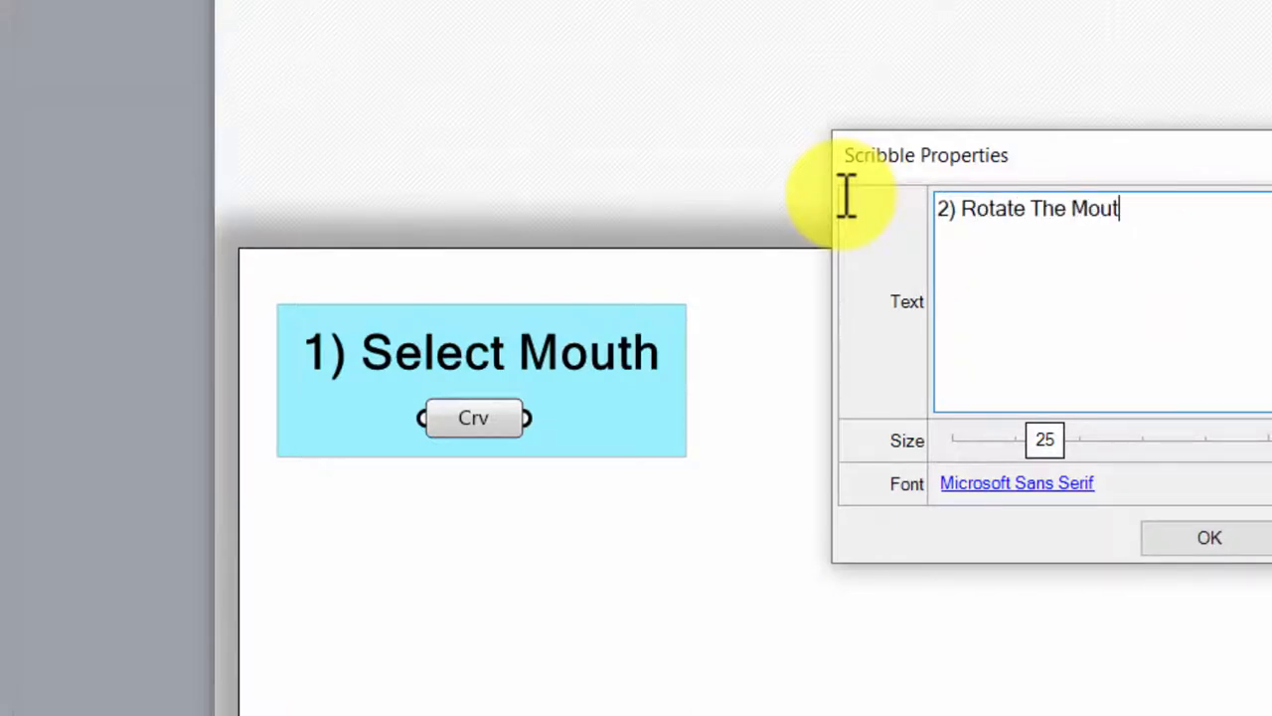
pyautogui.click(1209, 536)
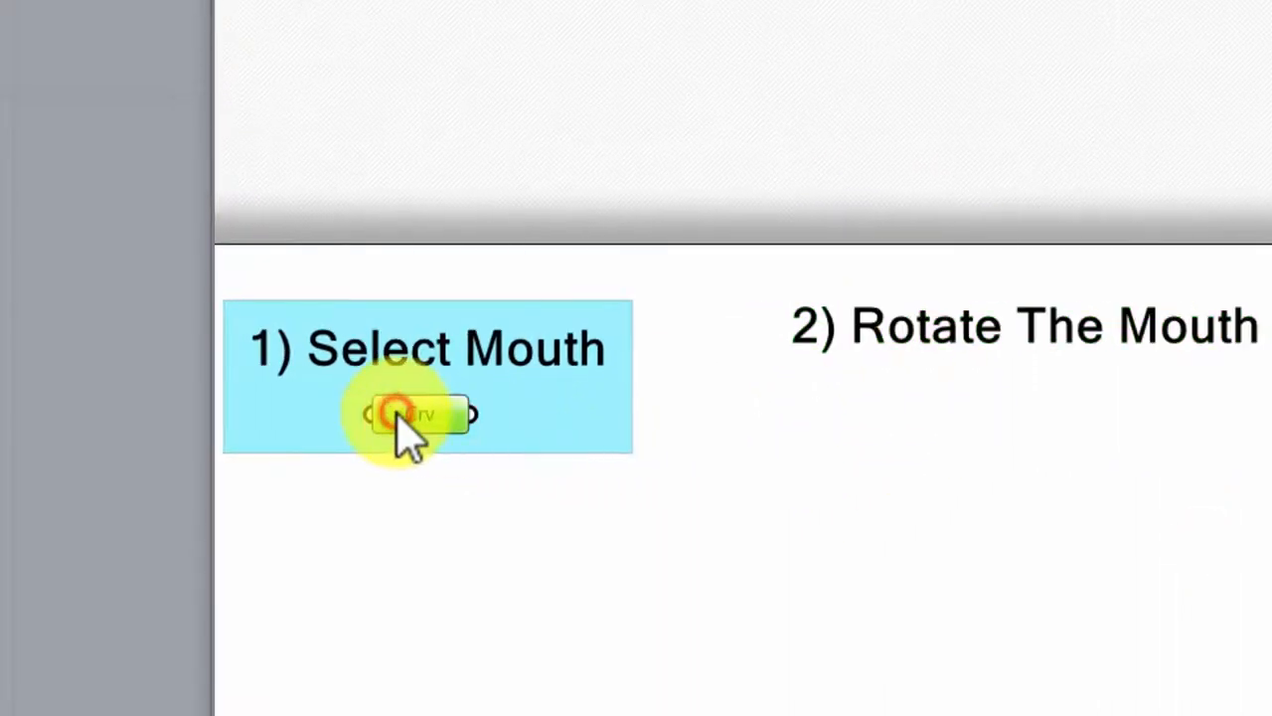
pyautogui.click(418, 414)
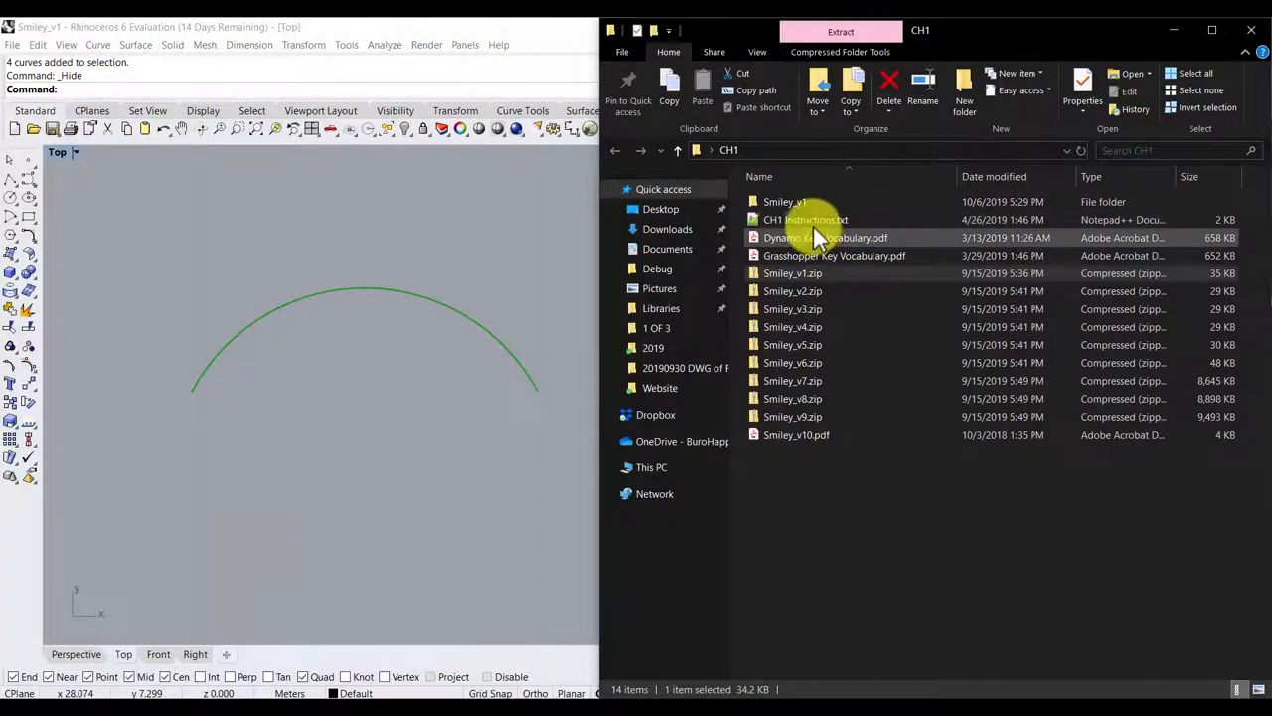
# Step: Review CH1 Instructions.txt in Notepad++, marking the lines requiring only a previewed smile as output
pyautogui.doubleClick(805, 219)
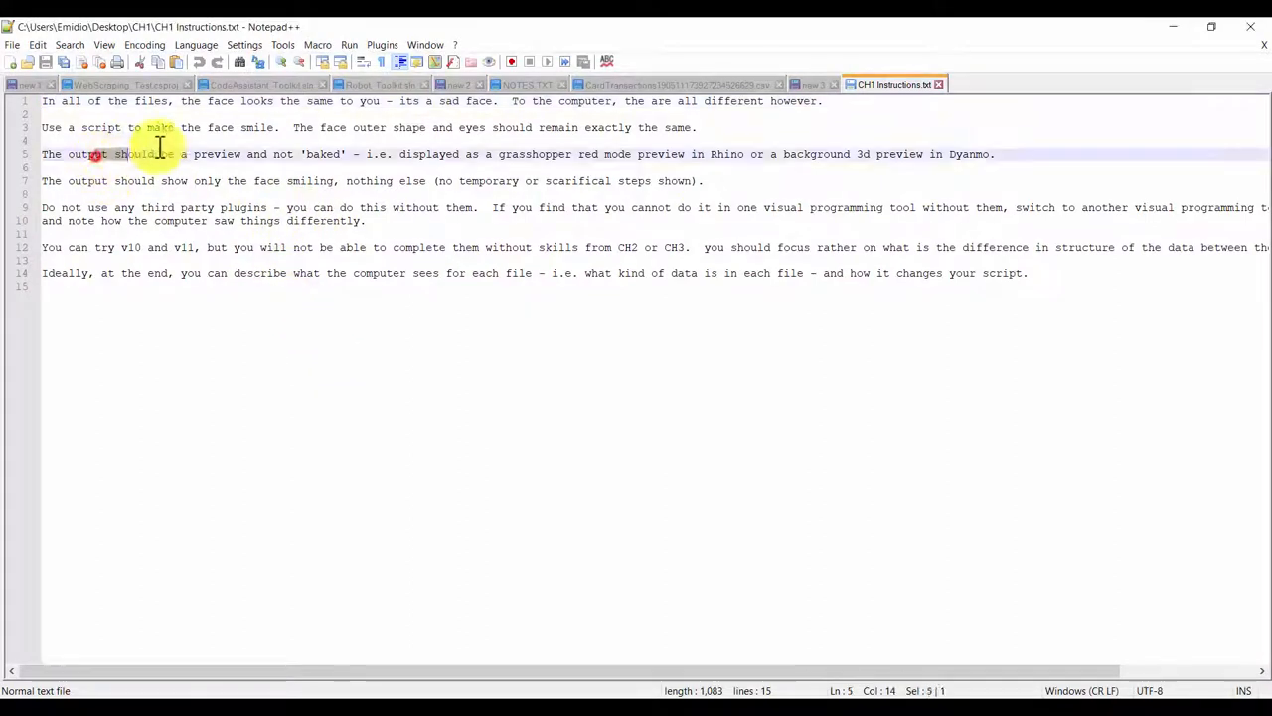
pyautogui.moveTo(96, 155); pyautogui.dragTo(422, 155)
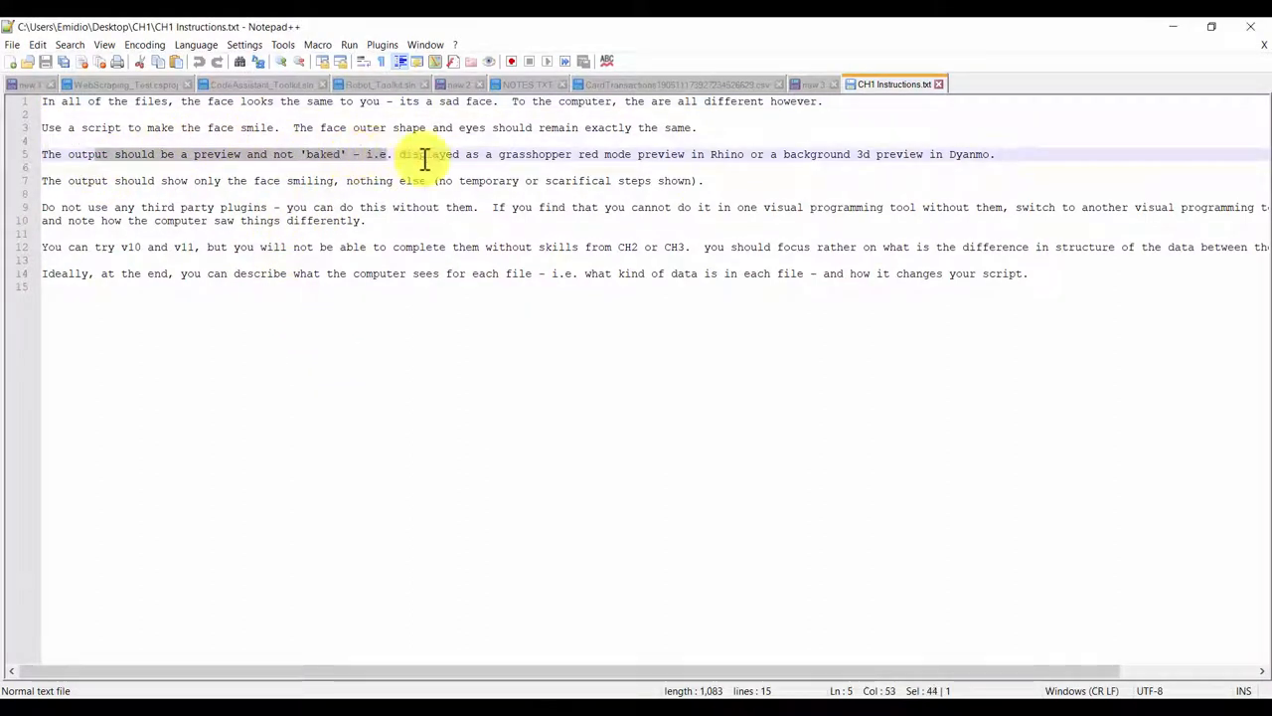
pyautogui.moveTo(421, 155); pyautogui.dragTo(952, 155)
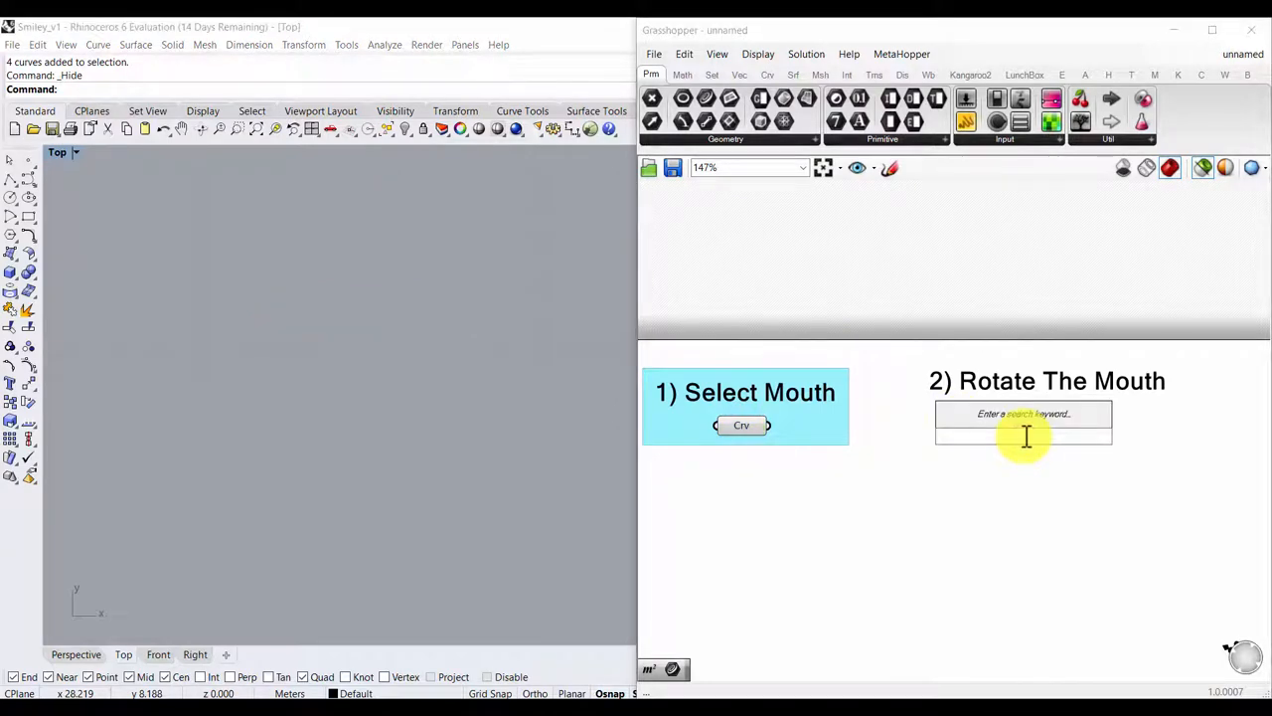
pyautogui.moveTo(1153, 30)
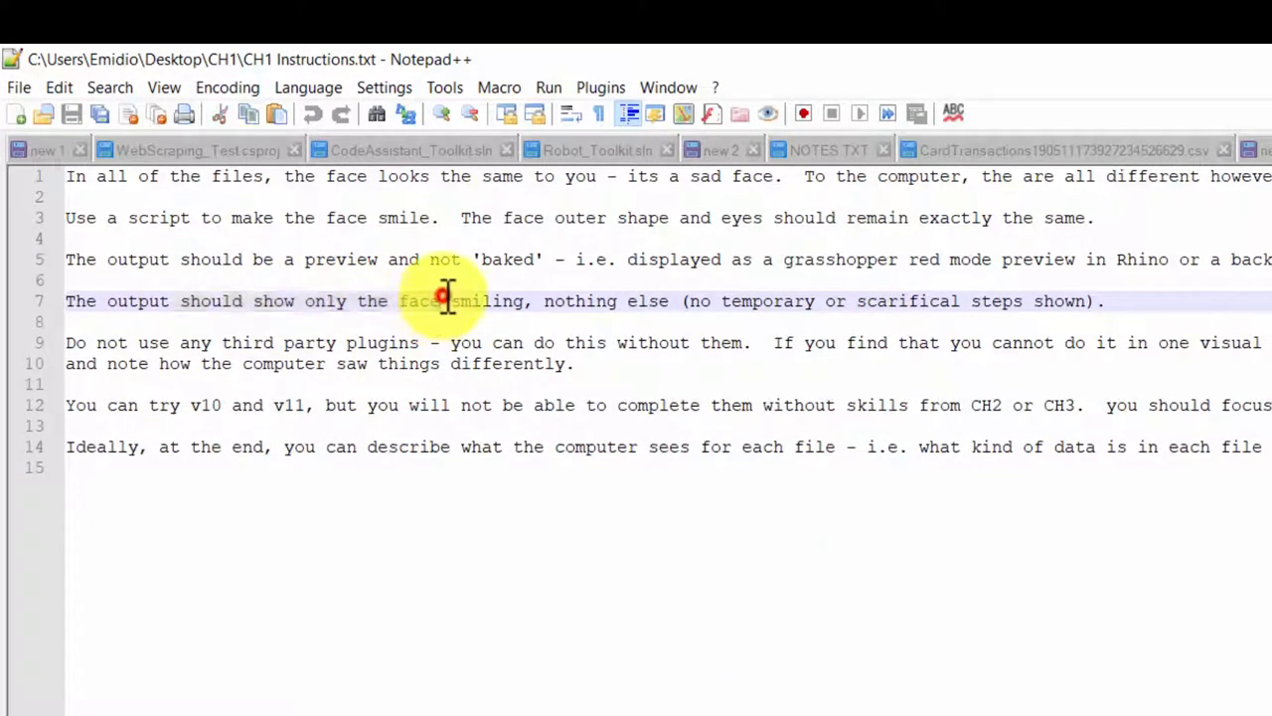
pyautogui.moveTo(445, 302); pyautogui.dragTo(1064, 302)
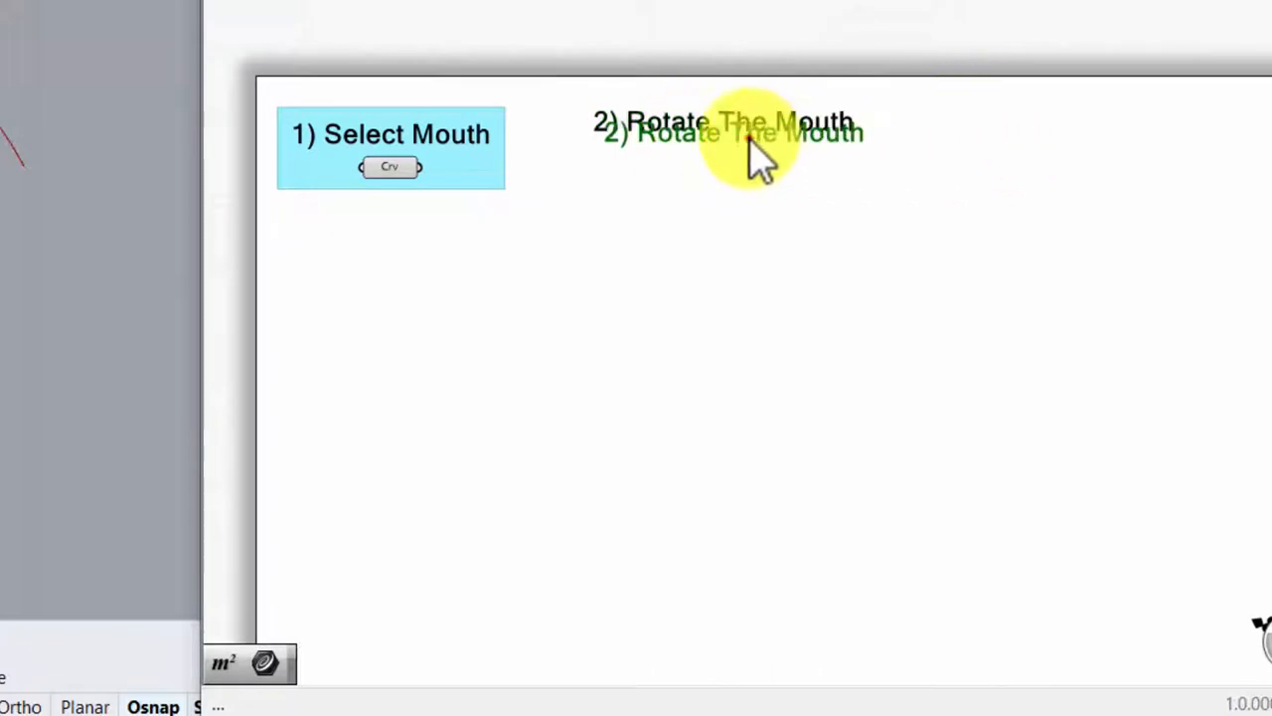
# Step: Edit the copied scribble to read '3) Display Smile'
pyautogui.doubleClick(740, 129)
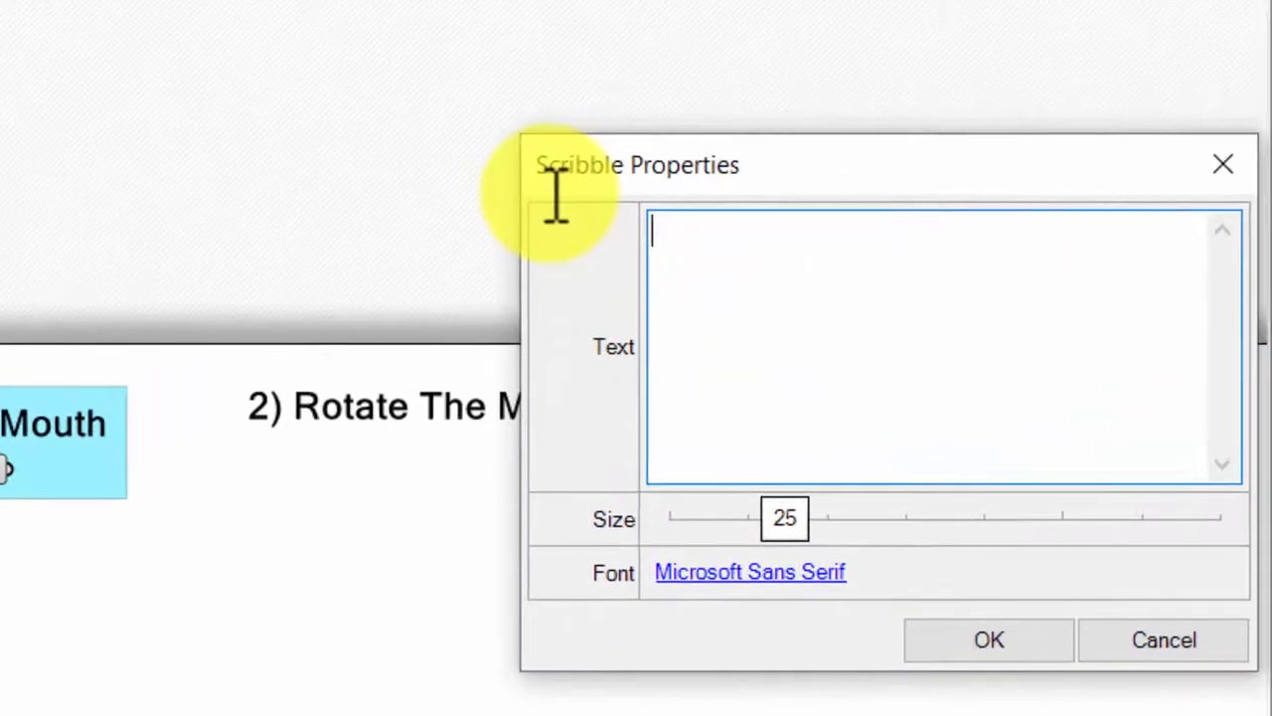
pyautogui.write('3) Display Smile')
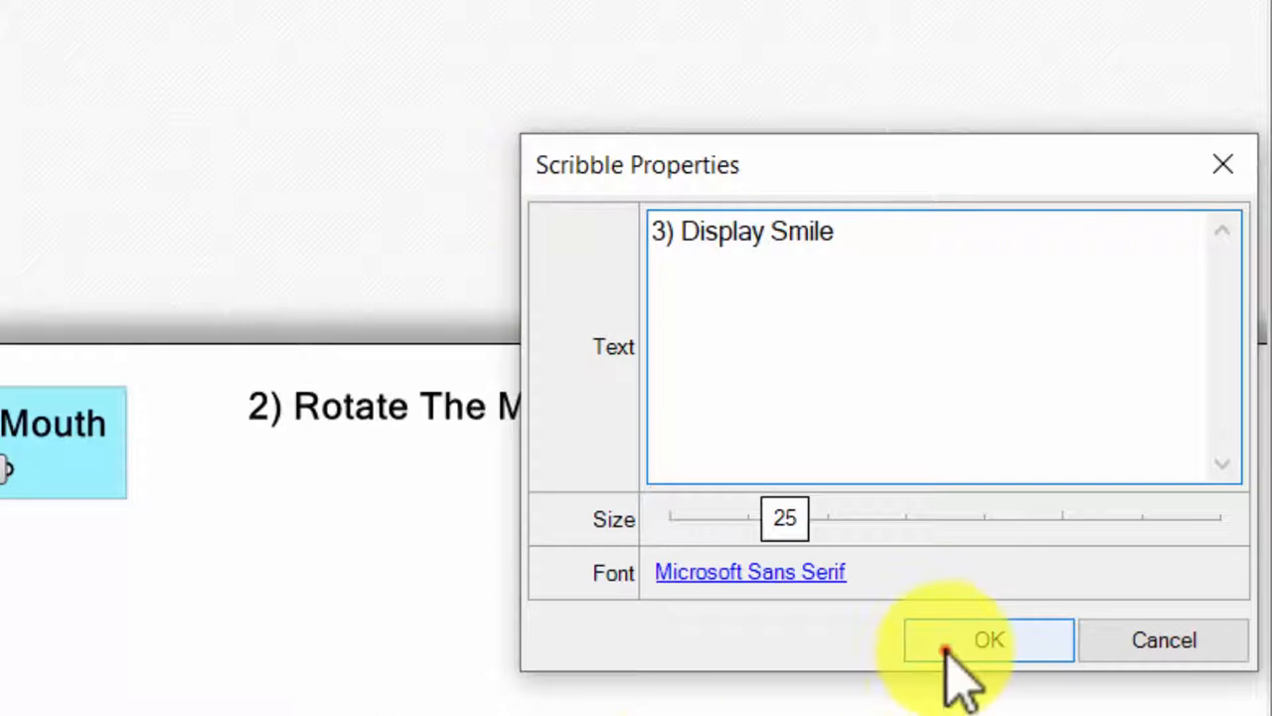
pyautogui.click(986, 640)
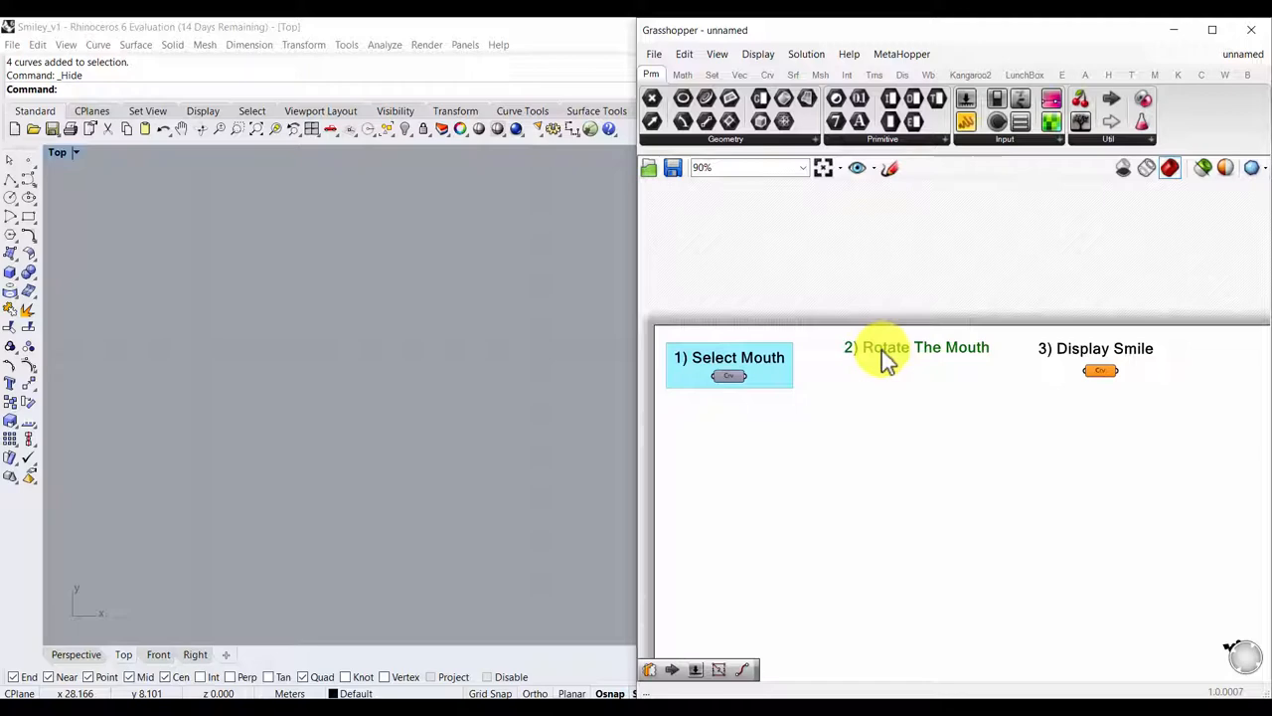
pyautogui.moveTo(878, 398)
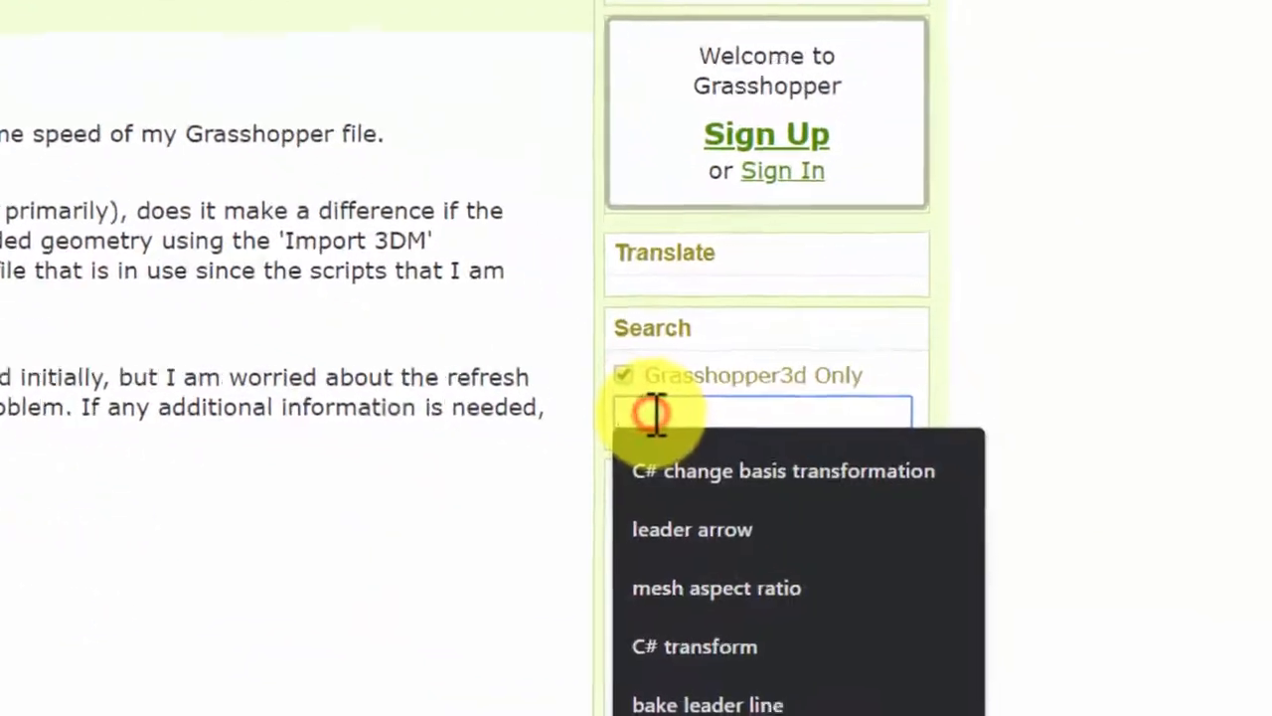
# Step: Enter a 'how to rotate' question in the Grasshopper3d forum search
pyautogui.write('how to rotate the mout')
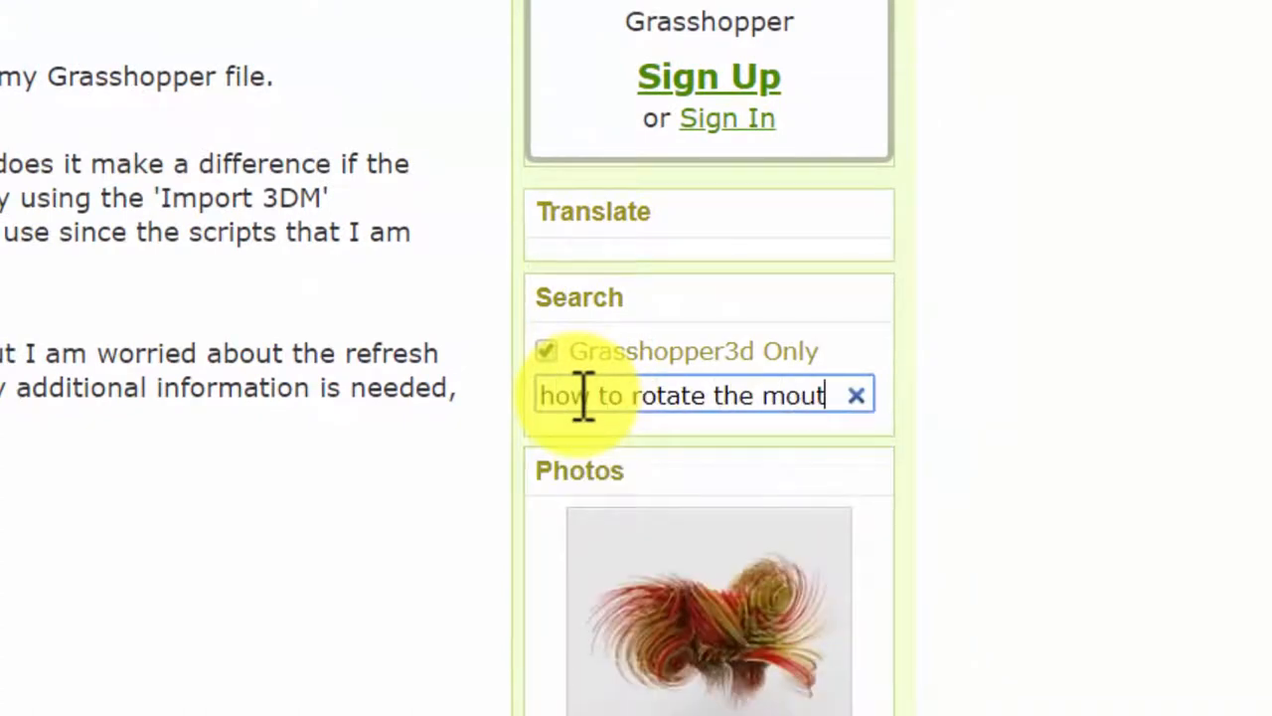
pyautogui.press('BackSpace')
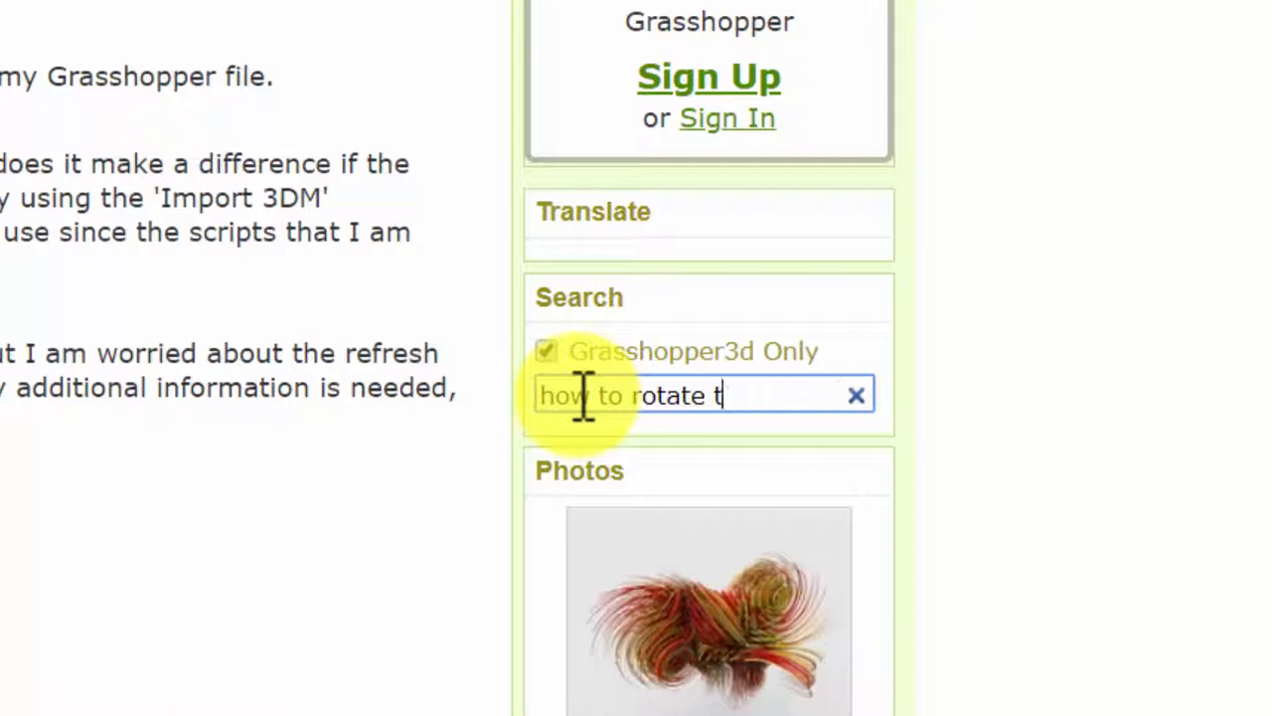
pyautogui.press('Backspace')
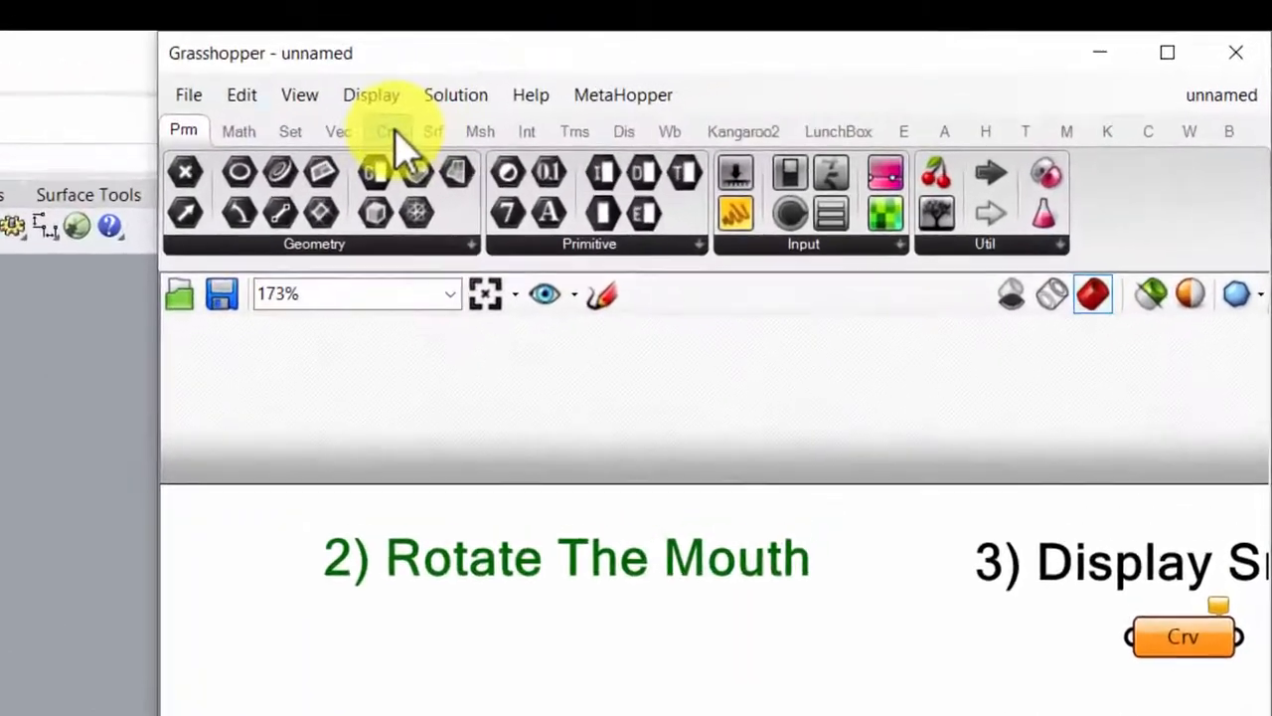
# Step: Browse the curve components and expand the full curve analysis list
pyautogui.click(388, 132)
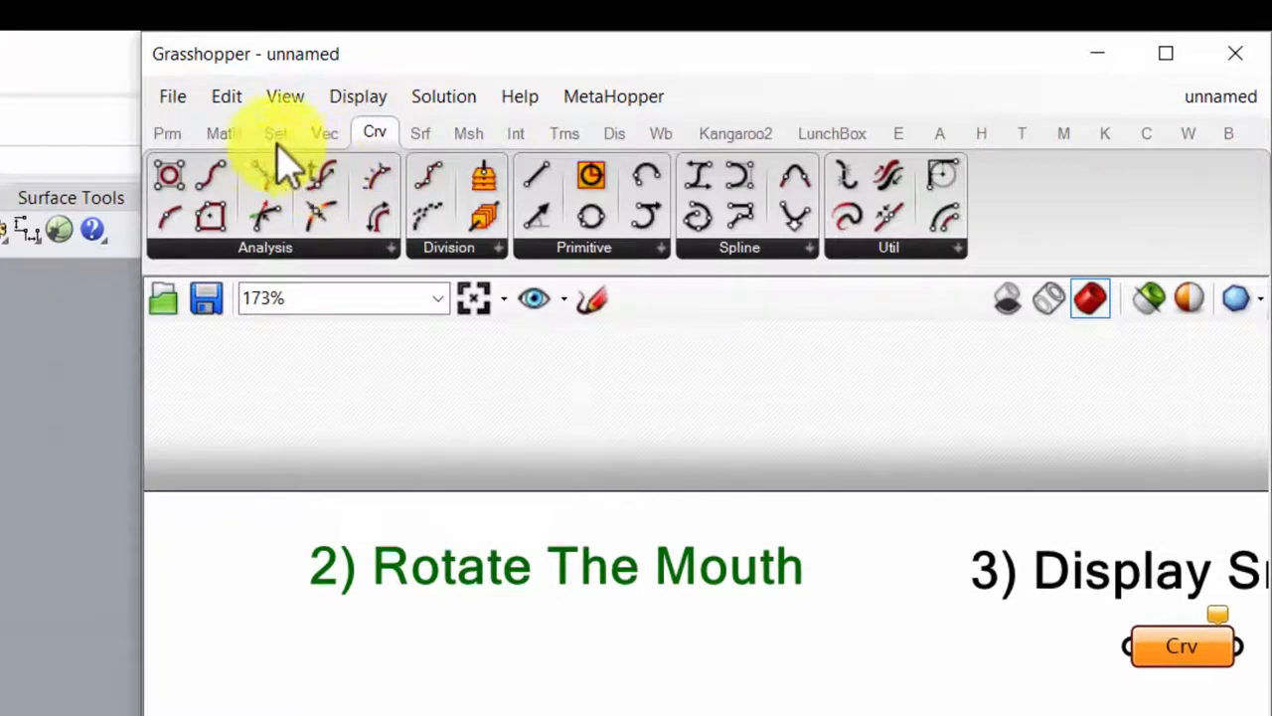
pyautogui.click(389, 247)
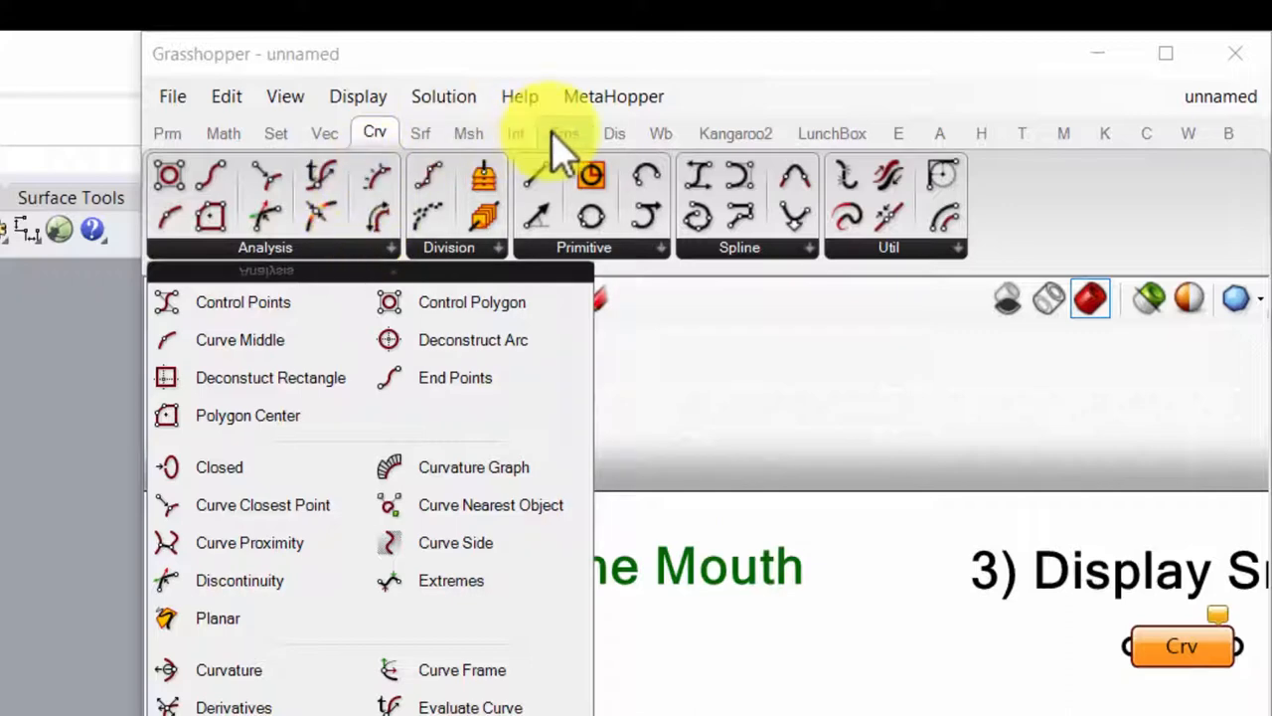
pyautogui.click(564, 131)
pyautogui.write('rotate')
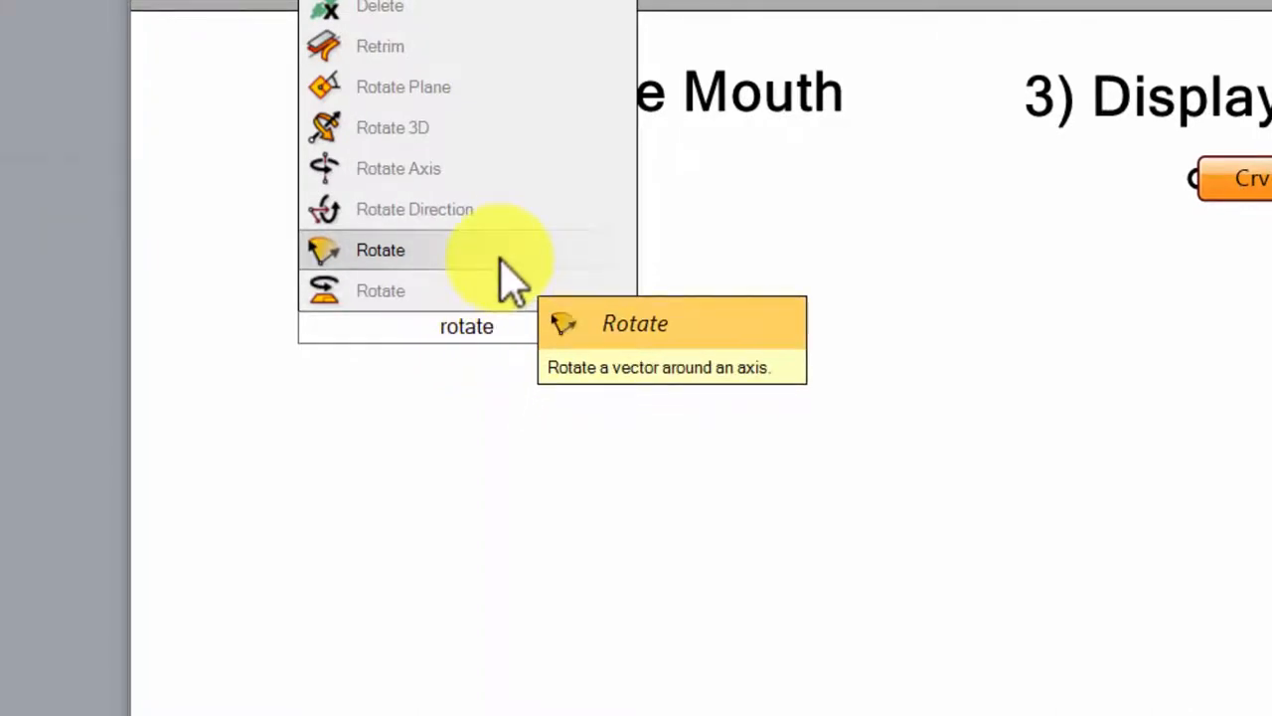
# Step: Search the canvas for 'rotate' and compare the Rotate, Rotate 3D and Rotate Axis components
pyautogui.click(466, 326)
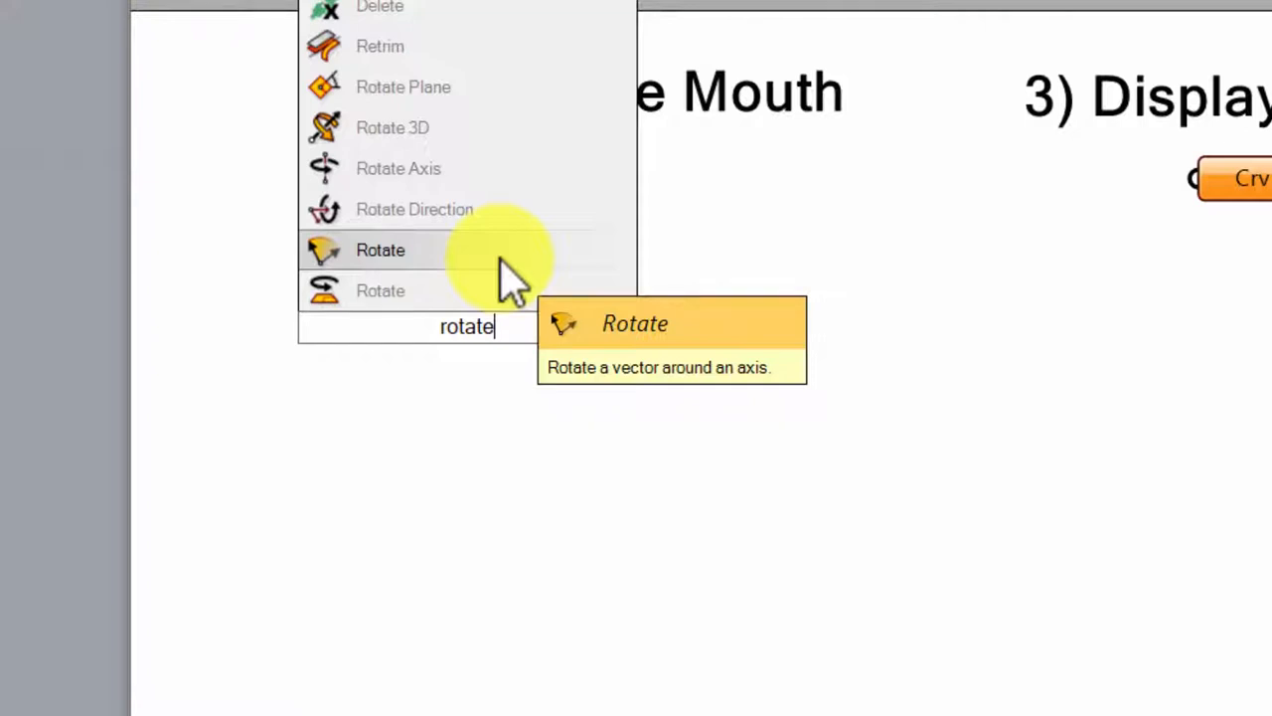
pyautogui.moveTo(467, 239)
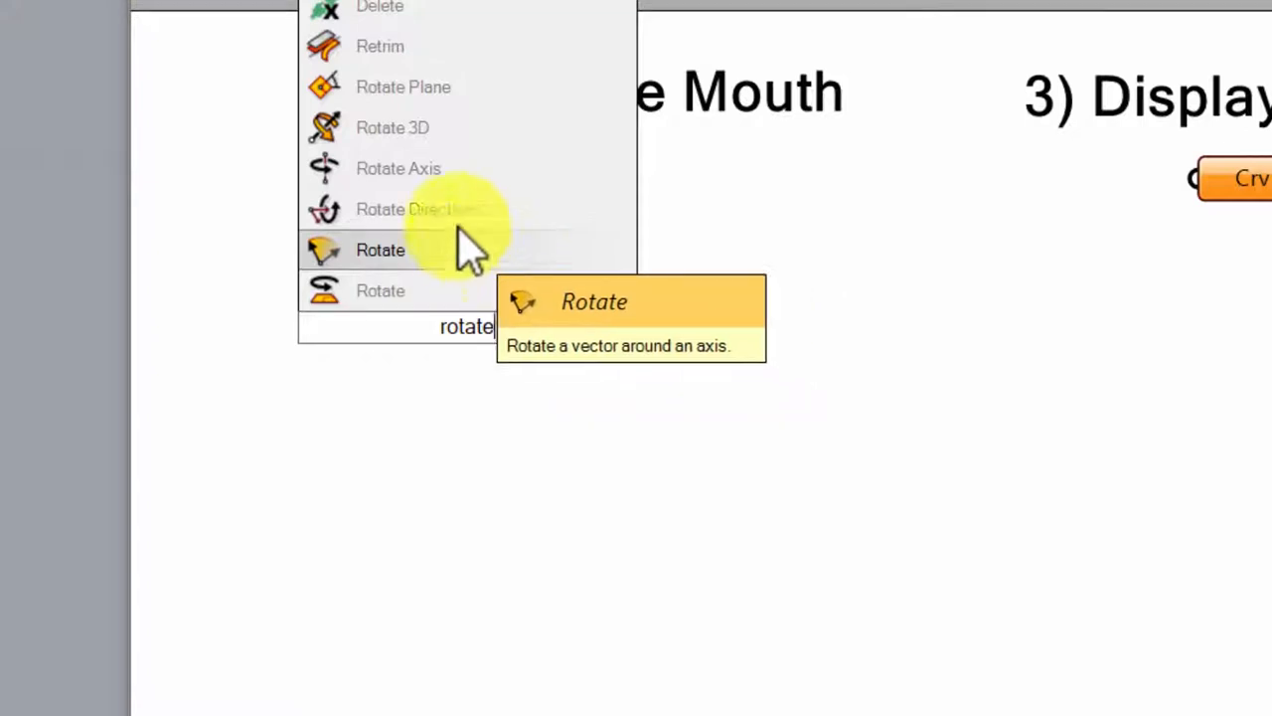
pyautogui.moveTo(467, 95)
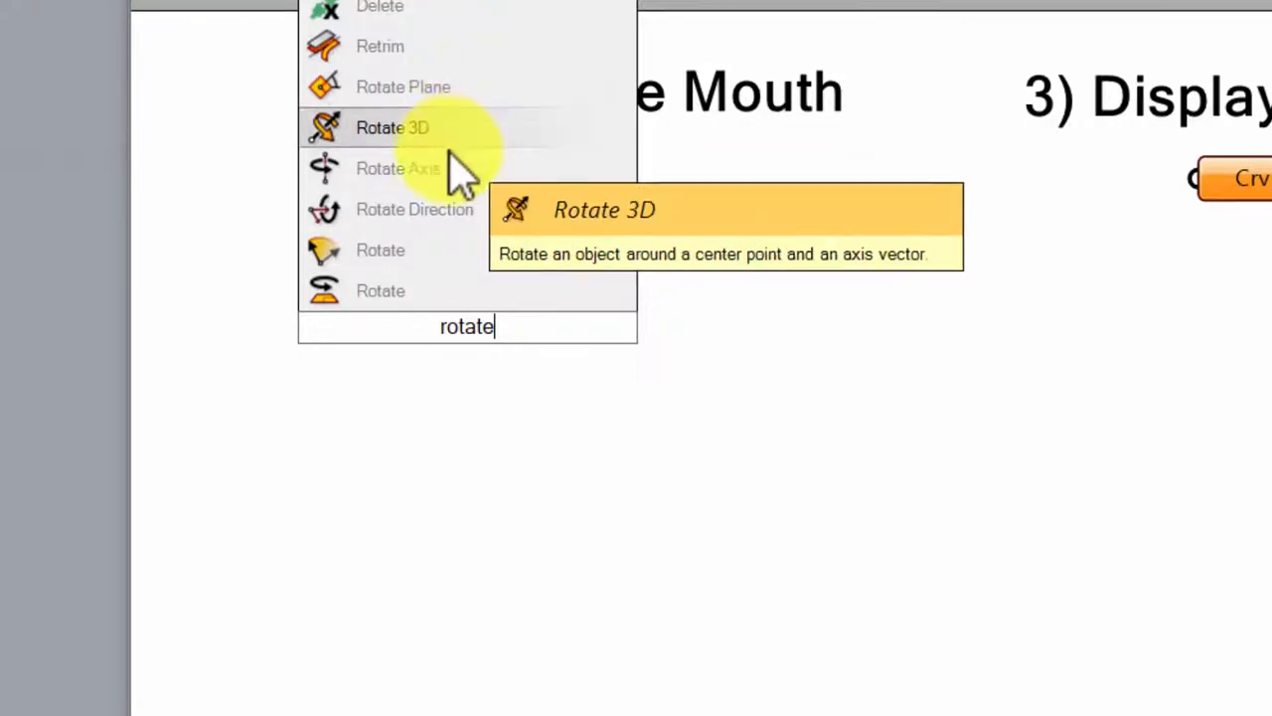
pyautogui.moveTo(413, 208)
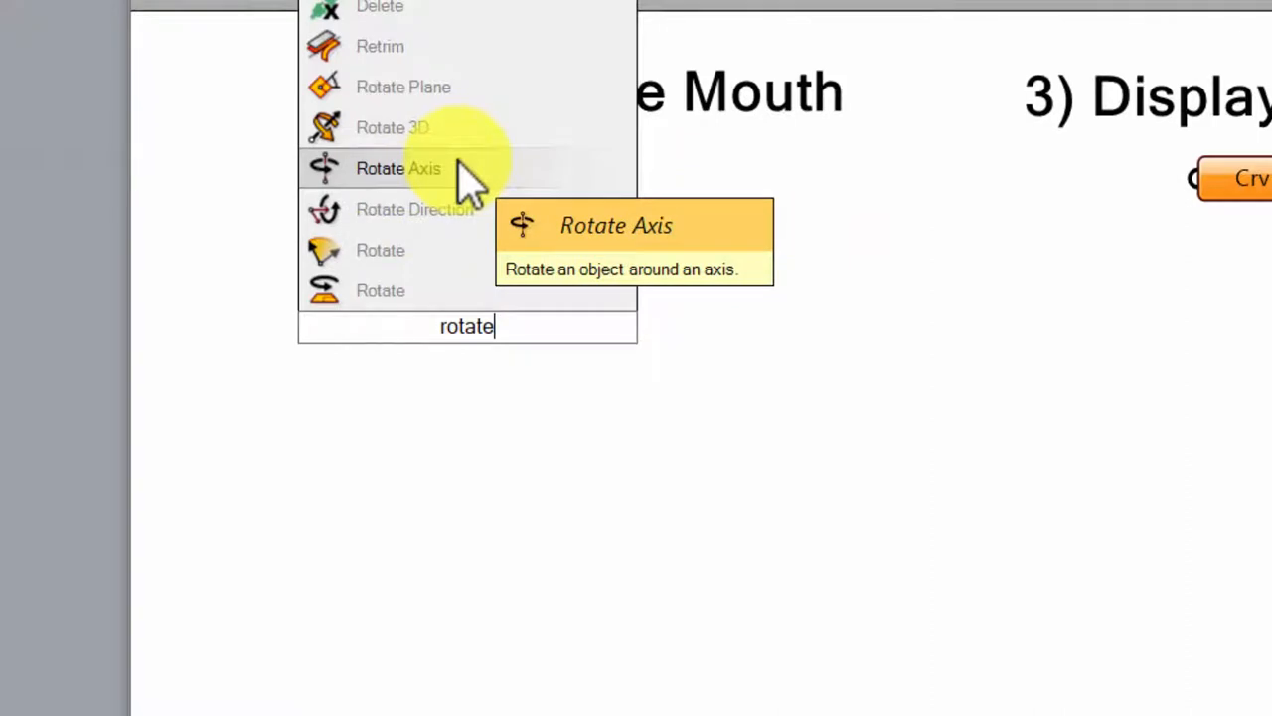
pyautogui.moveTo(467, 238)
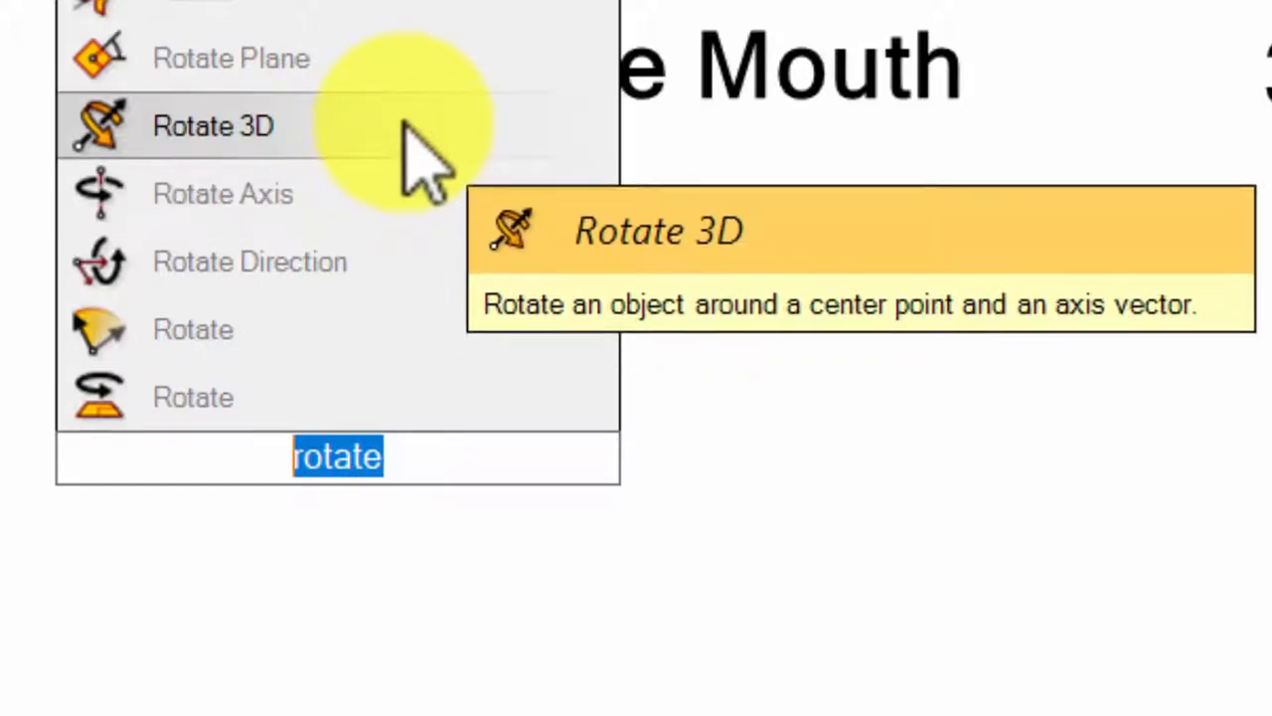
pyautogui.moveTo(193, 398)
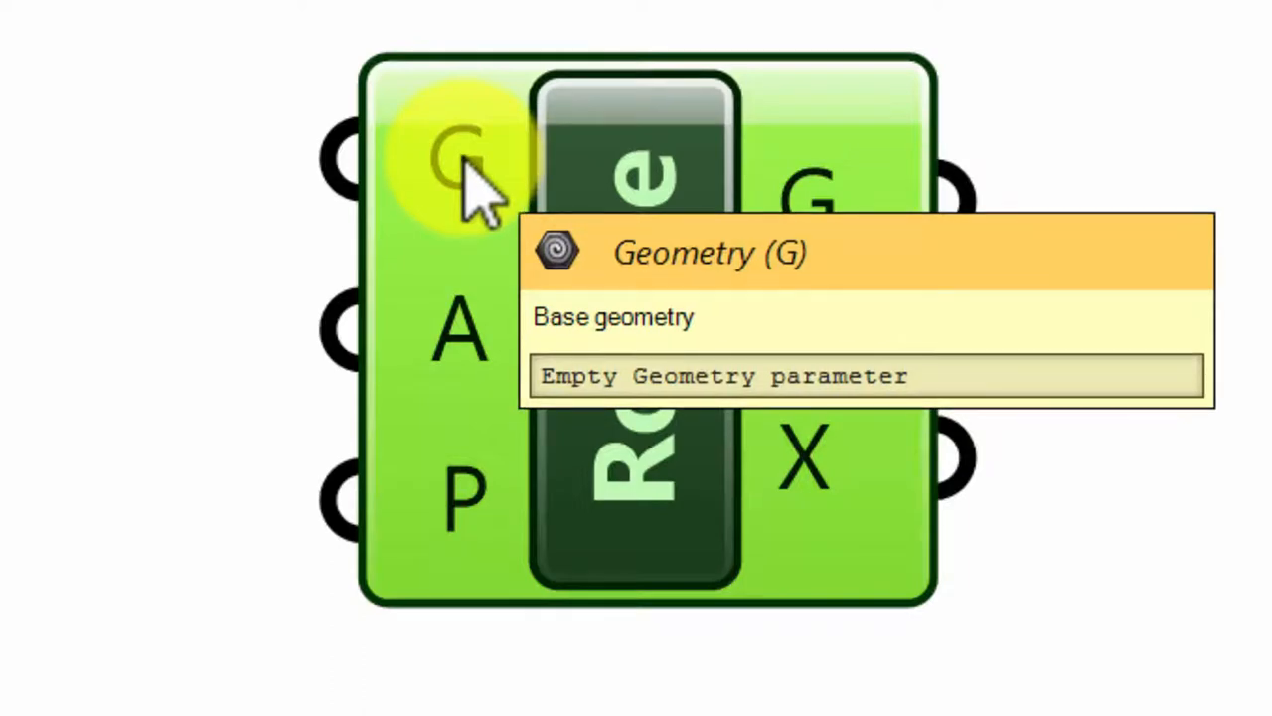
pyautogui.moveTo(457, 338)
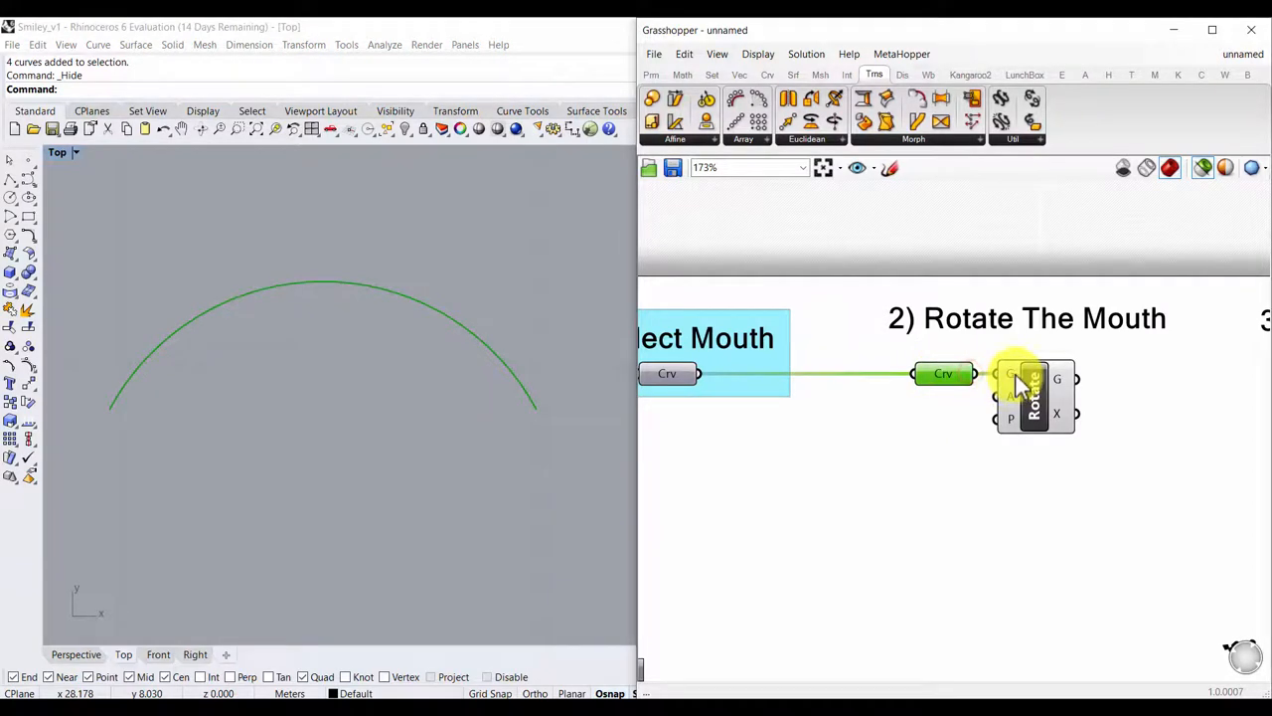
pyautogui.moveTo(942, 373)
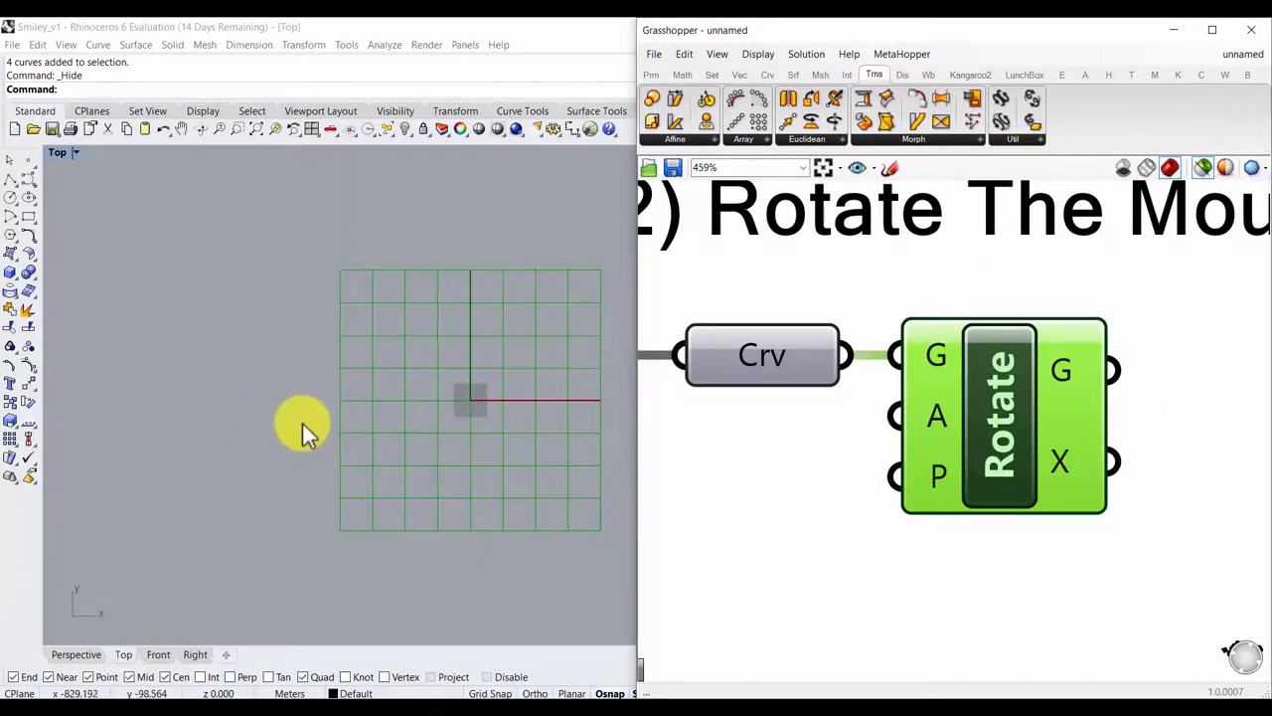
pyautogui.moveTo(580, 338)
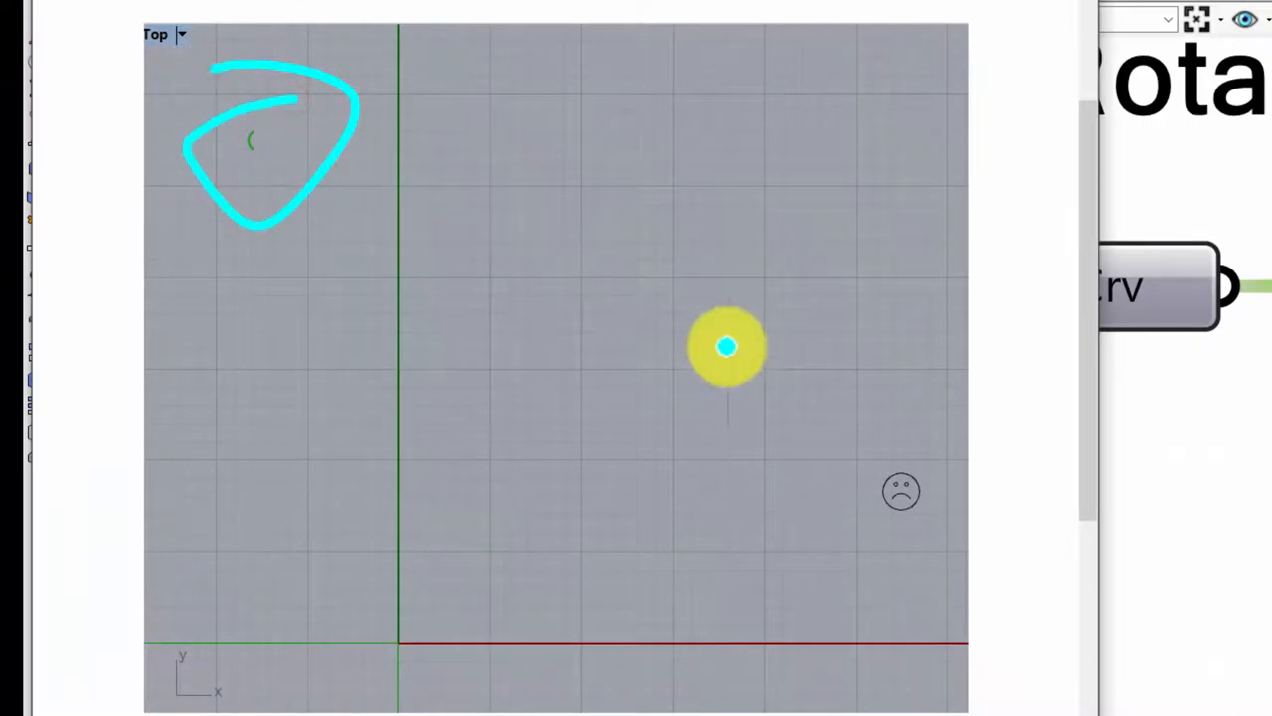
# Step: Mark up the Rhino snip with lines from the origin to the sad face and up to the mouth
pyautogui.moveTo(726, 346); pyautogui.dragTo(743, 417)
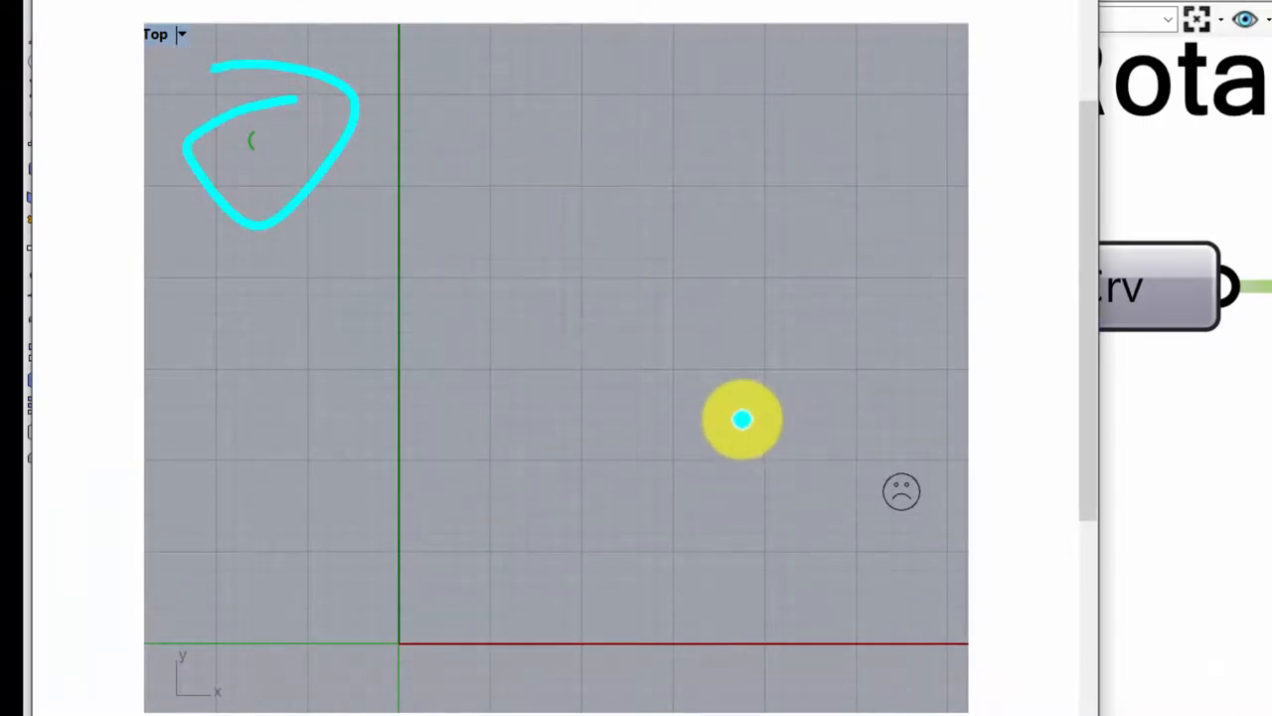
pyautogui.moveTo(743, 420); pyautogui.dragTo(487, 610)
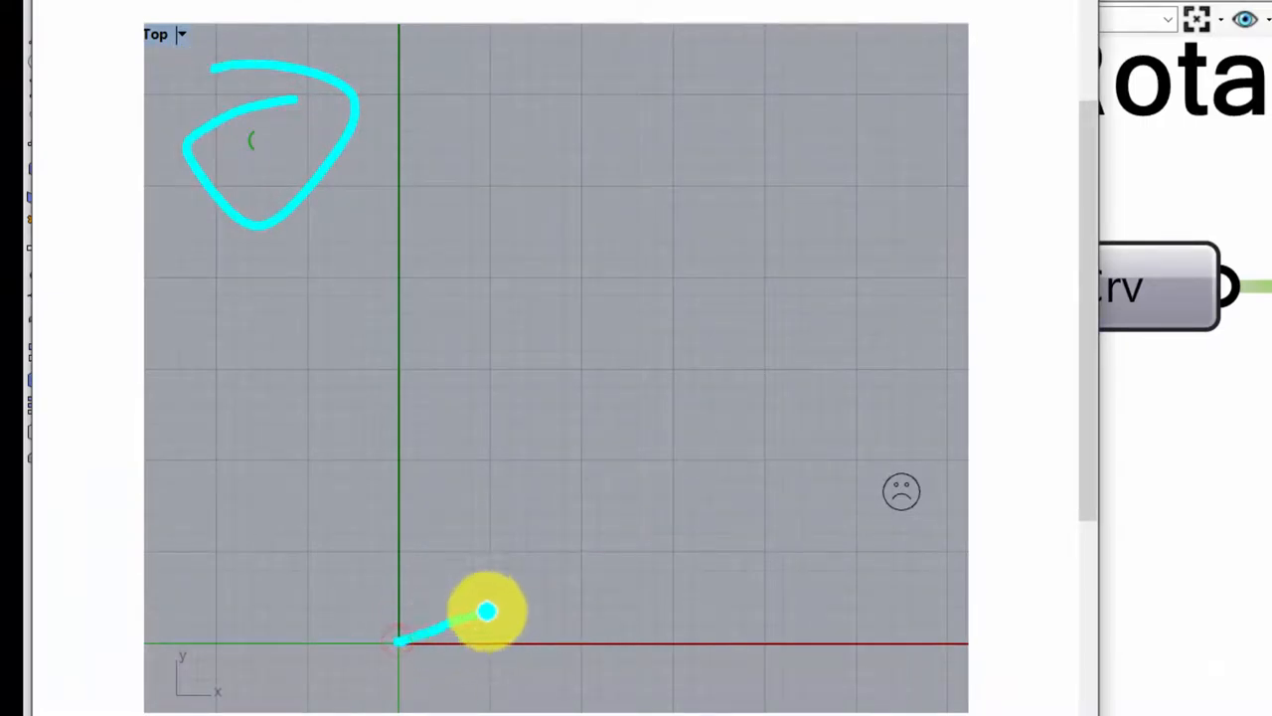
pyautogui.moveTo(487, 612); pyautogui.dragTo(903, 493)
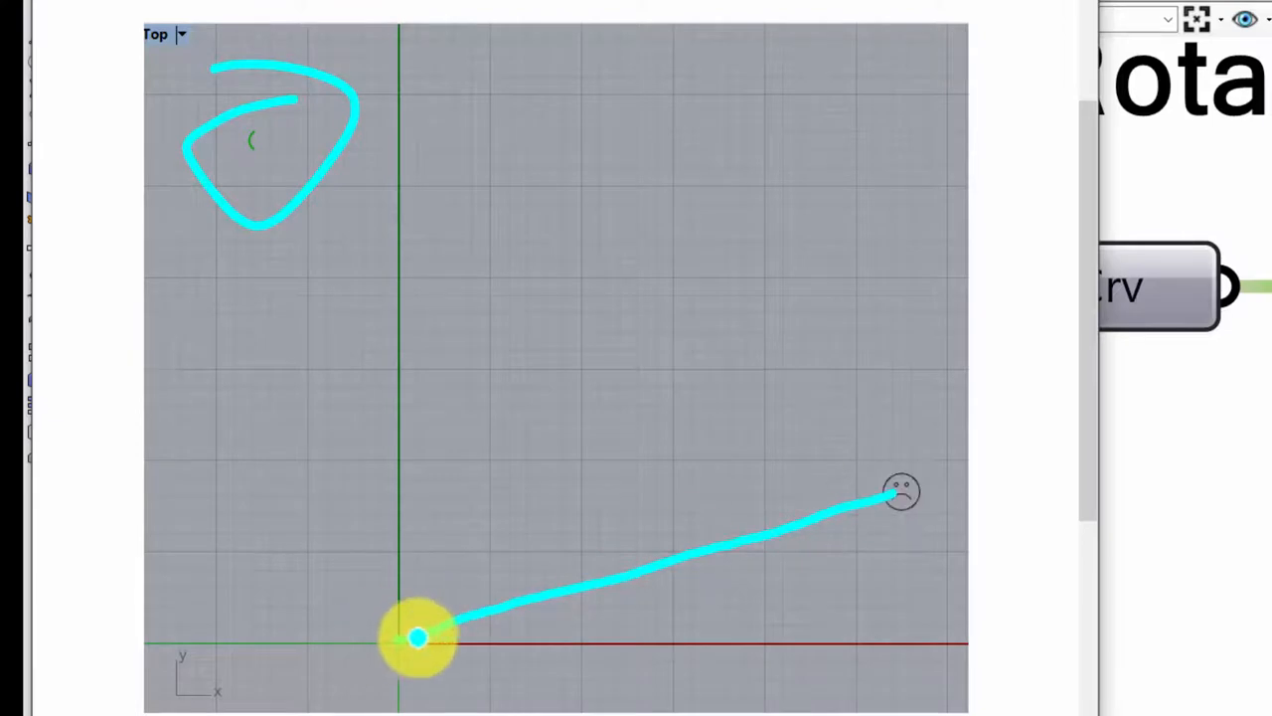
pyautogui.moveTo(417, 636); pyautogui.dragTo(243, 139)
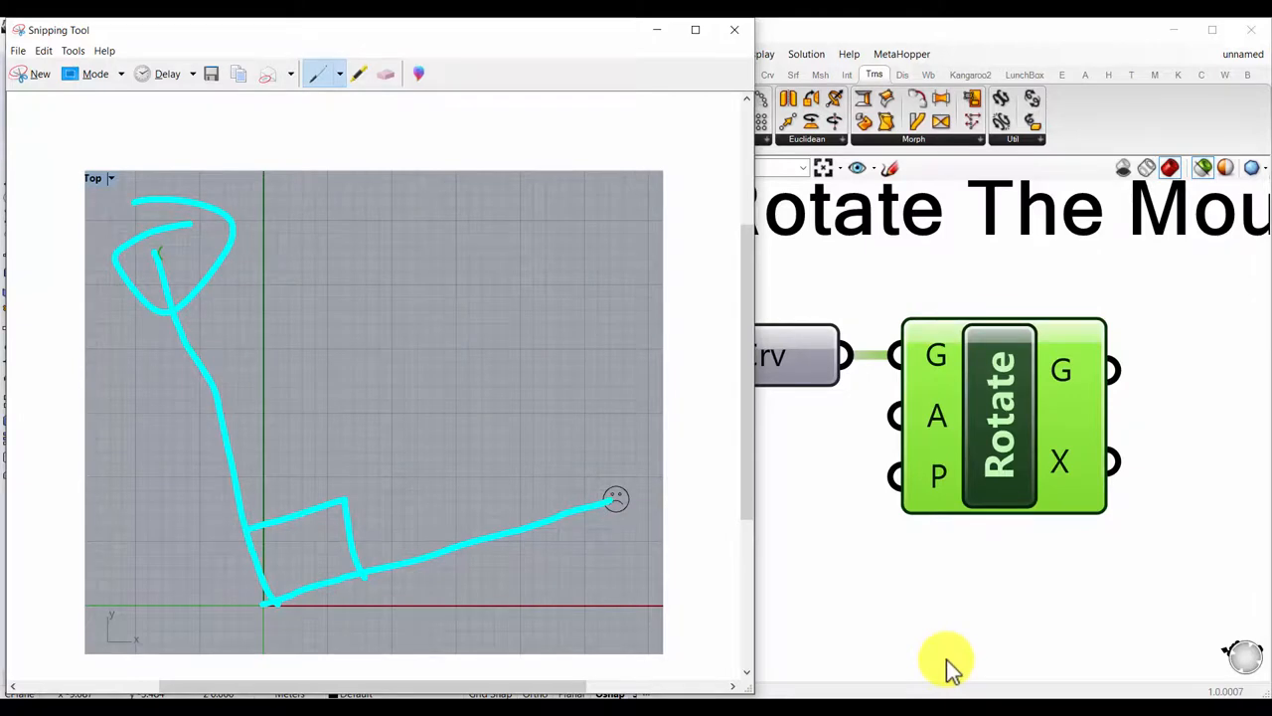
pyautogui.moveTo(884, 586)
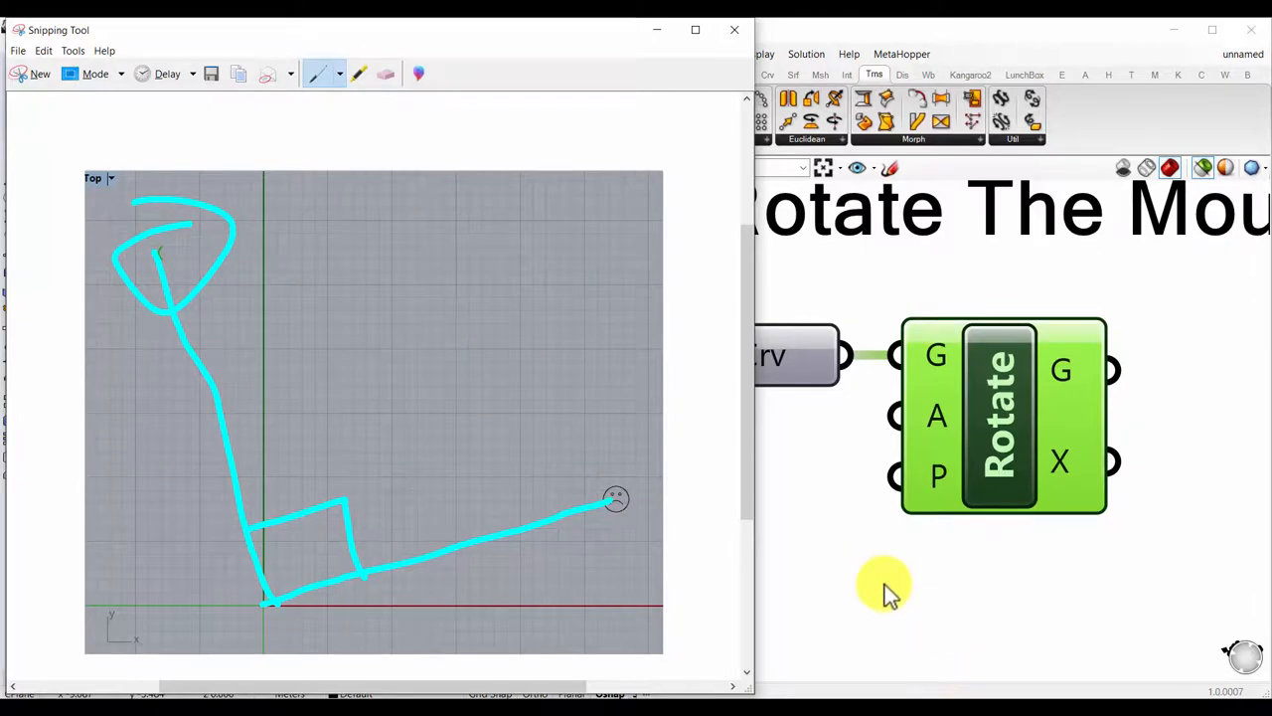
pyautogui.moveTo(891, 624)
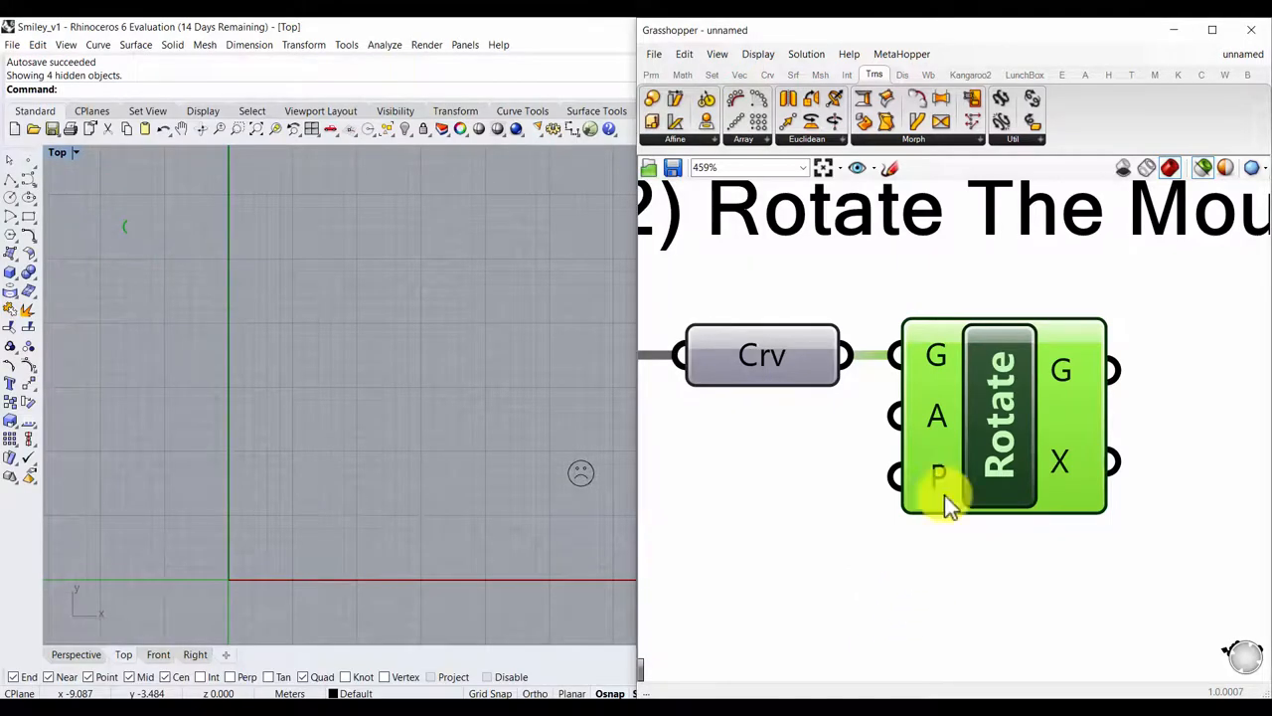
pyautogui.moveTo(939, 478)
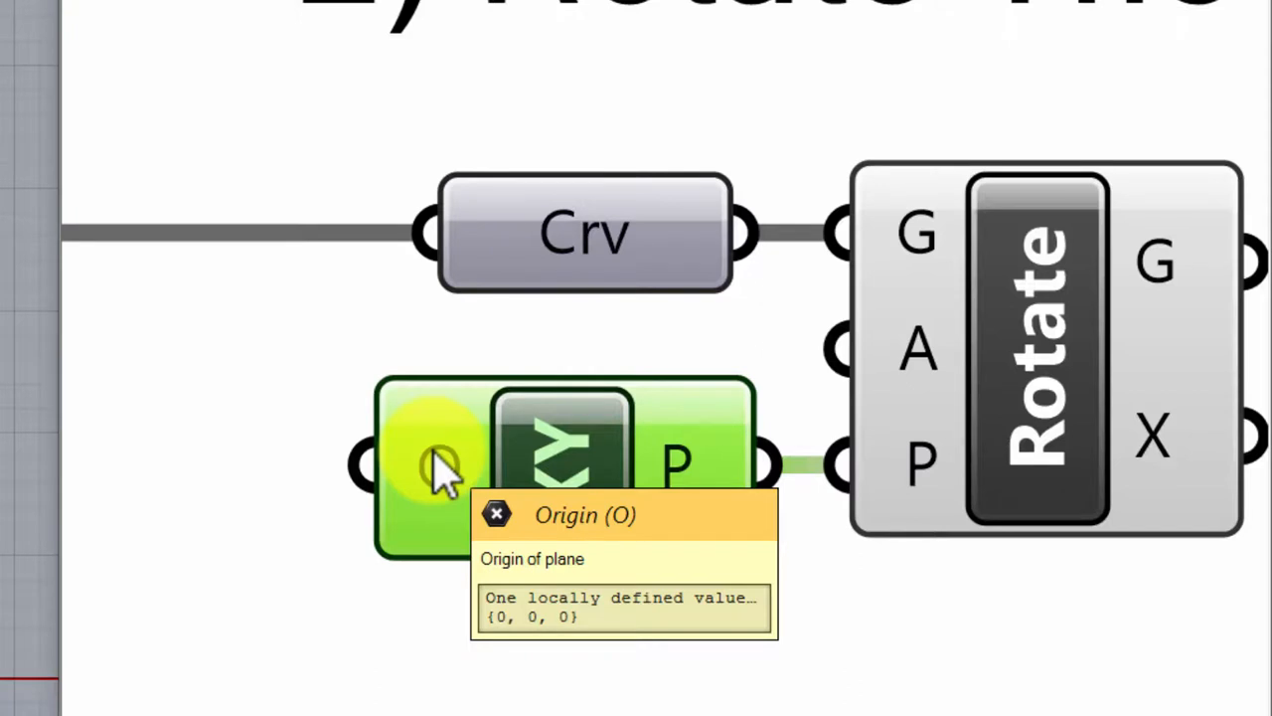
pyautogui.moveTo(910, 342)
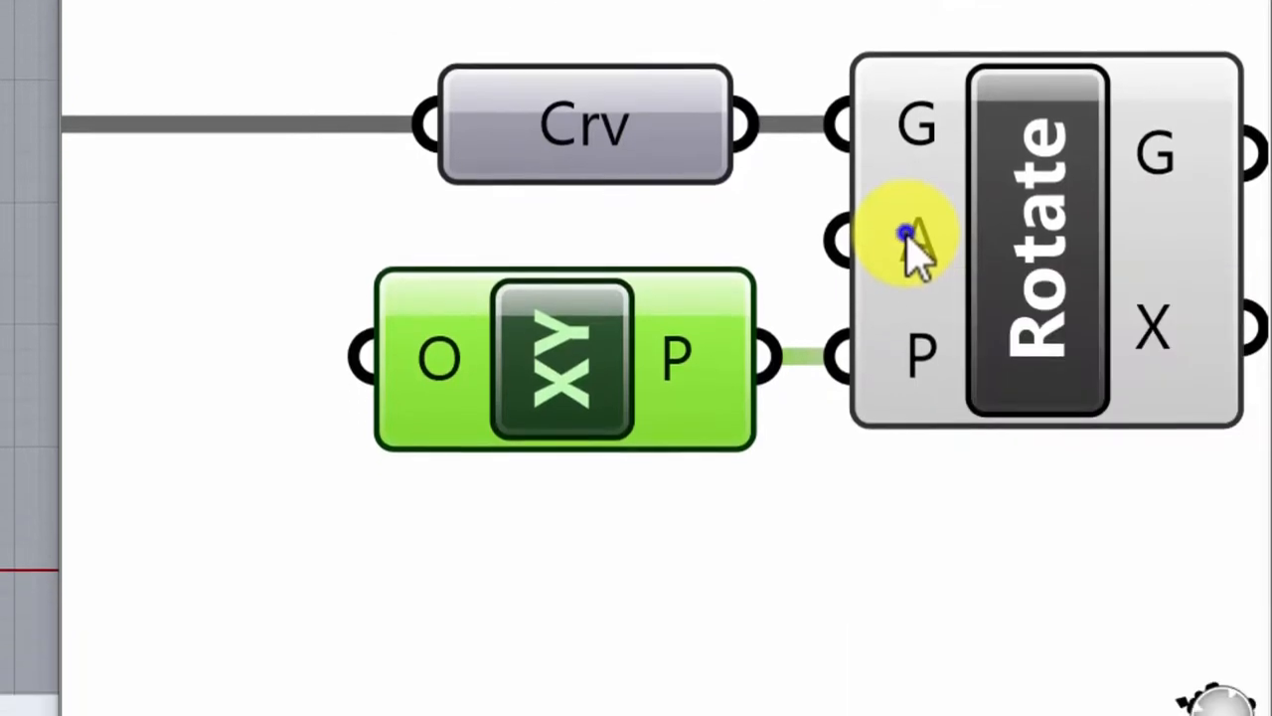
# Step: Set Pi as the Rotate component's angle, with the XY plane as rotation plane
pyautogui.rightClick(910, 234)
pyautogui.write('Pi')
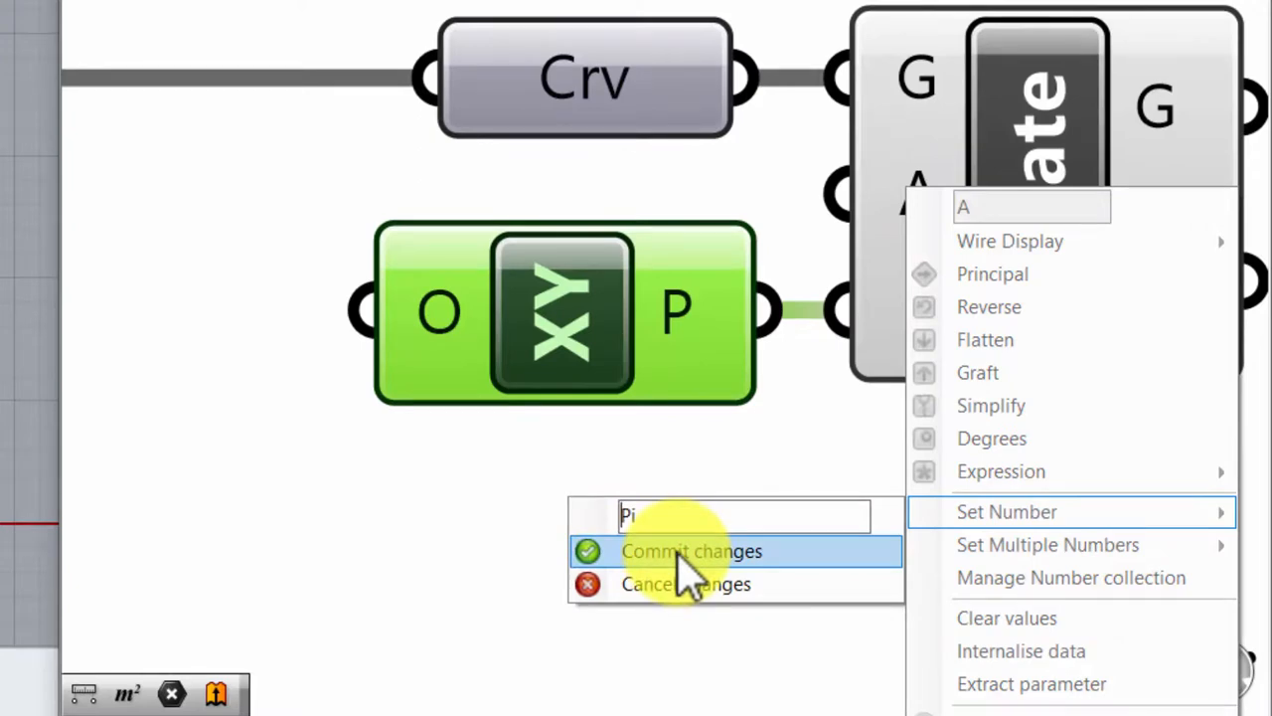
pyautogui.click(691, 551)
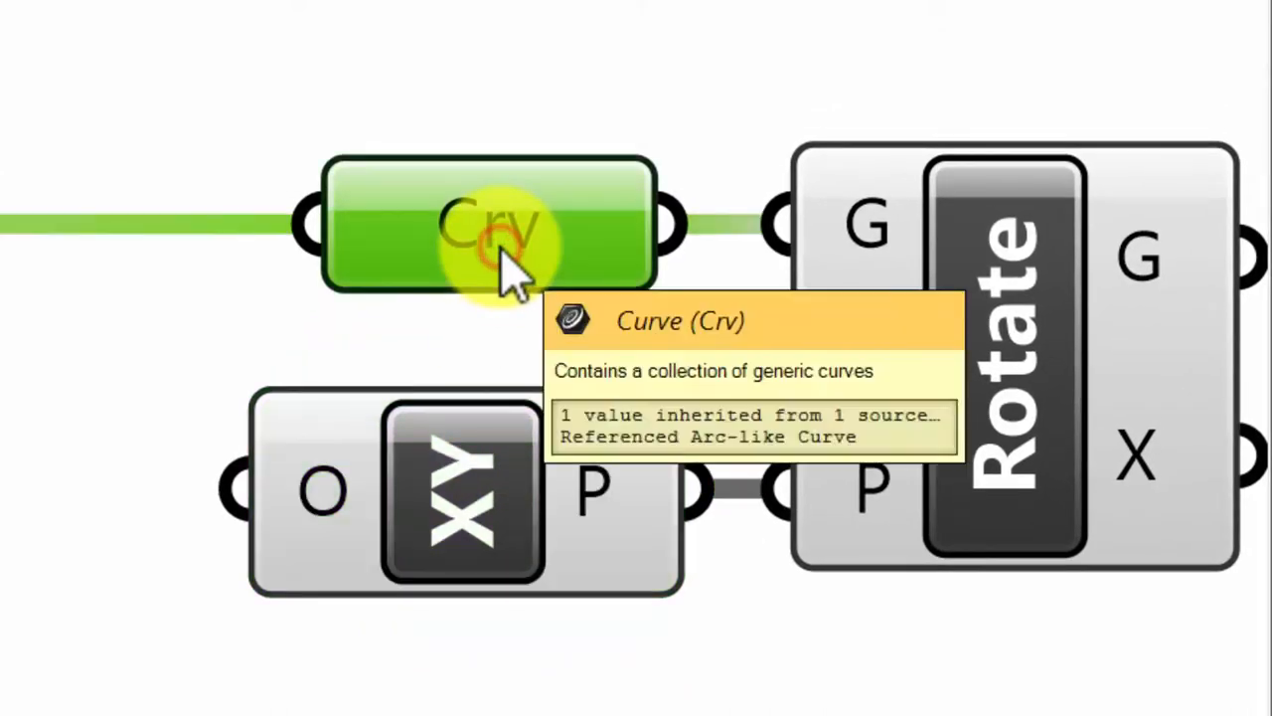
pyautogui.moveTo(835, 368)
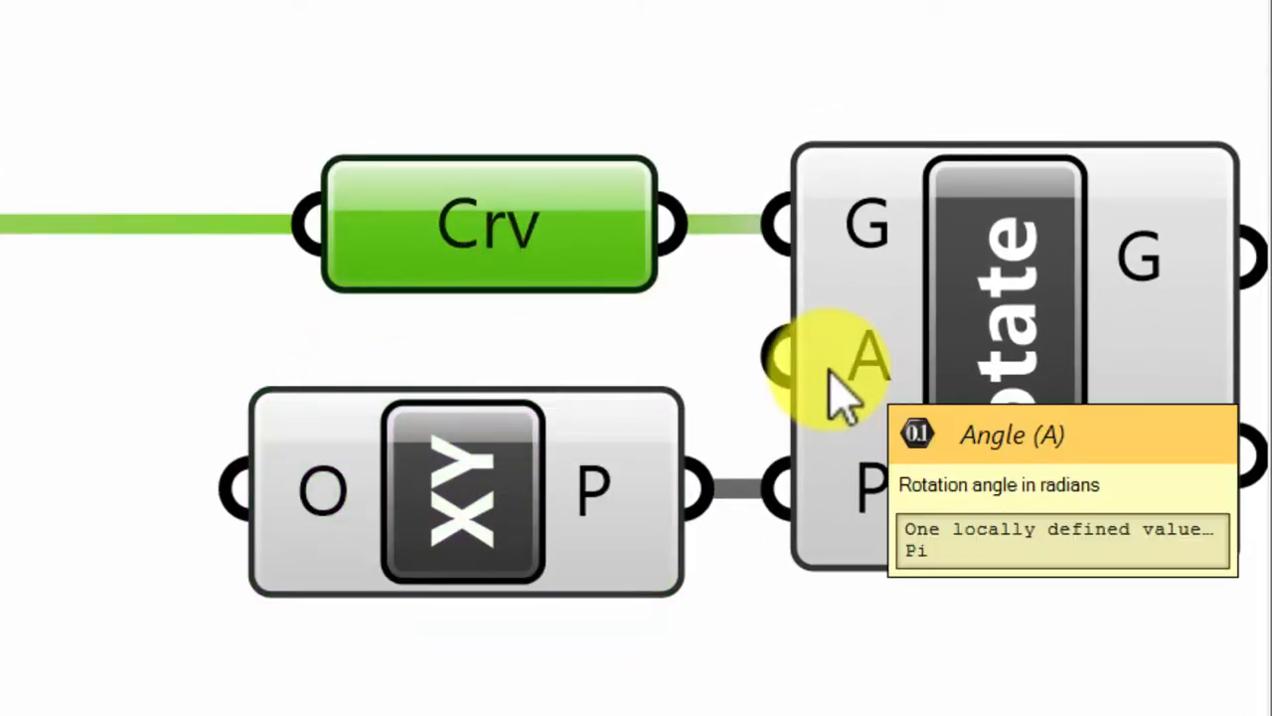